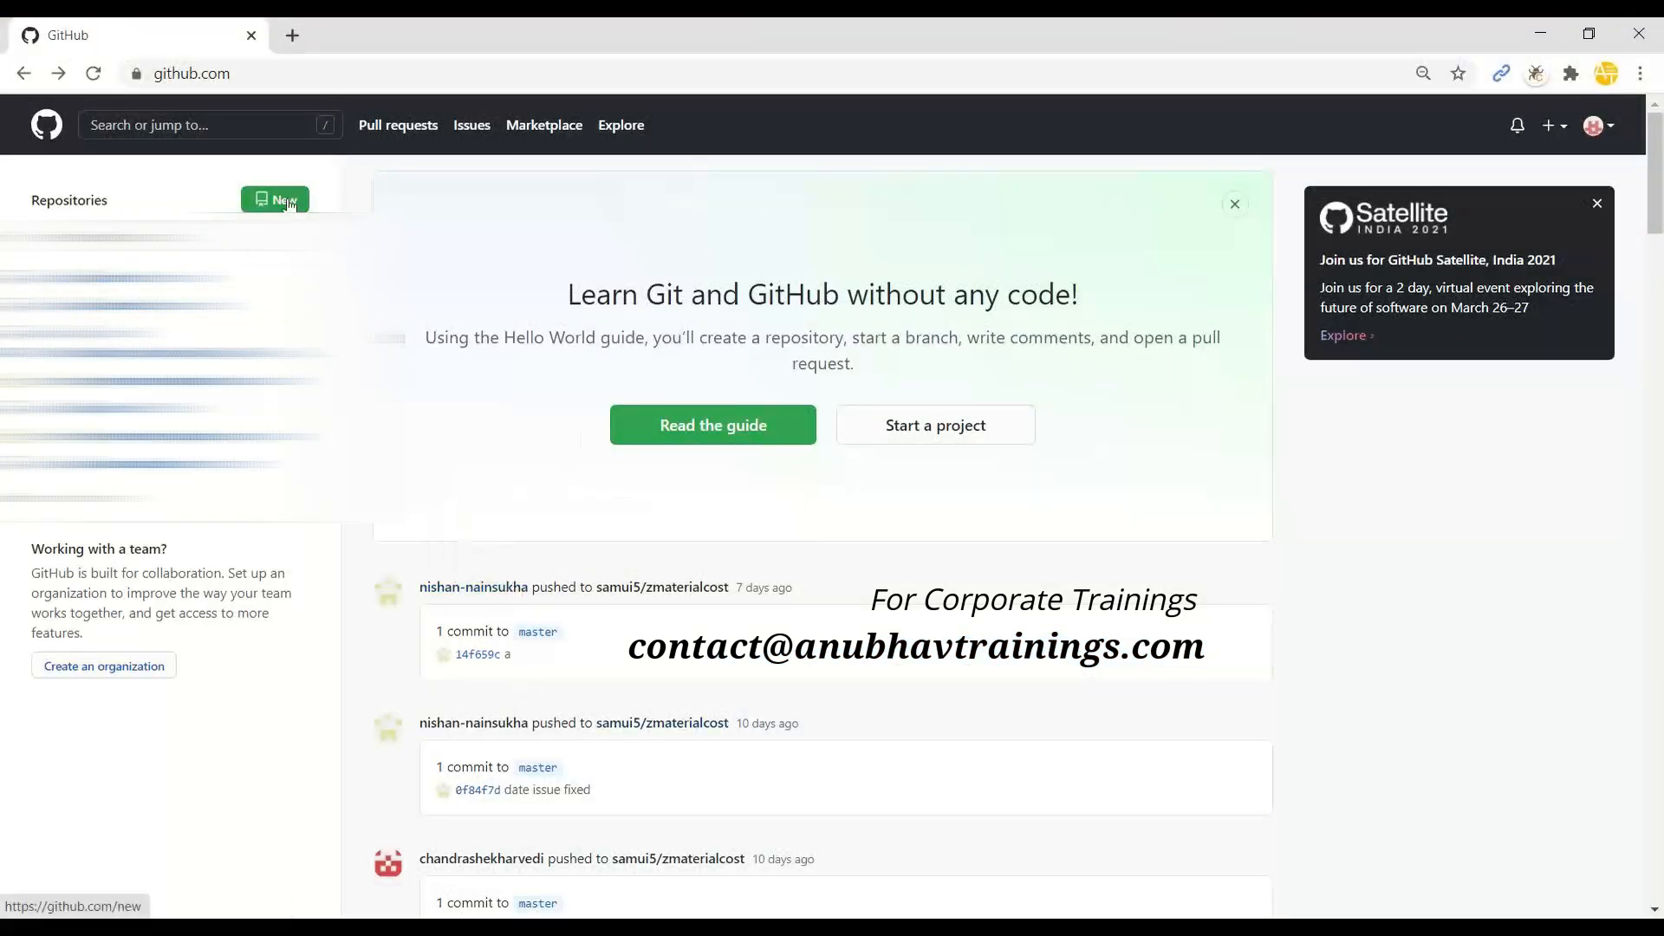
pyautogui.moveTo(479, 279)
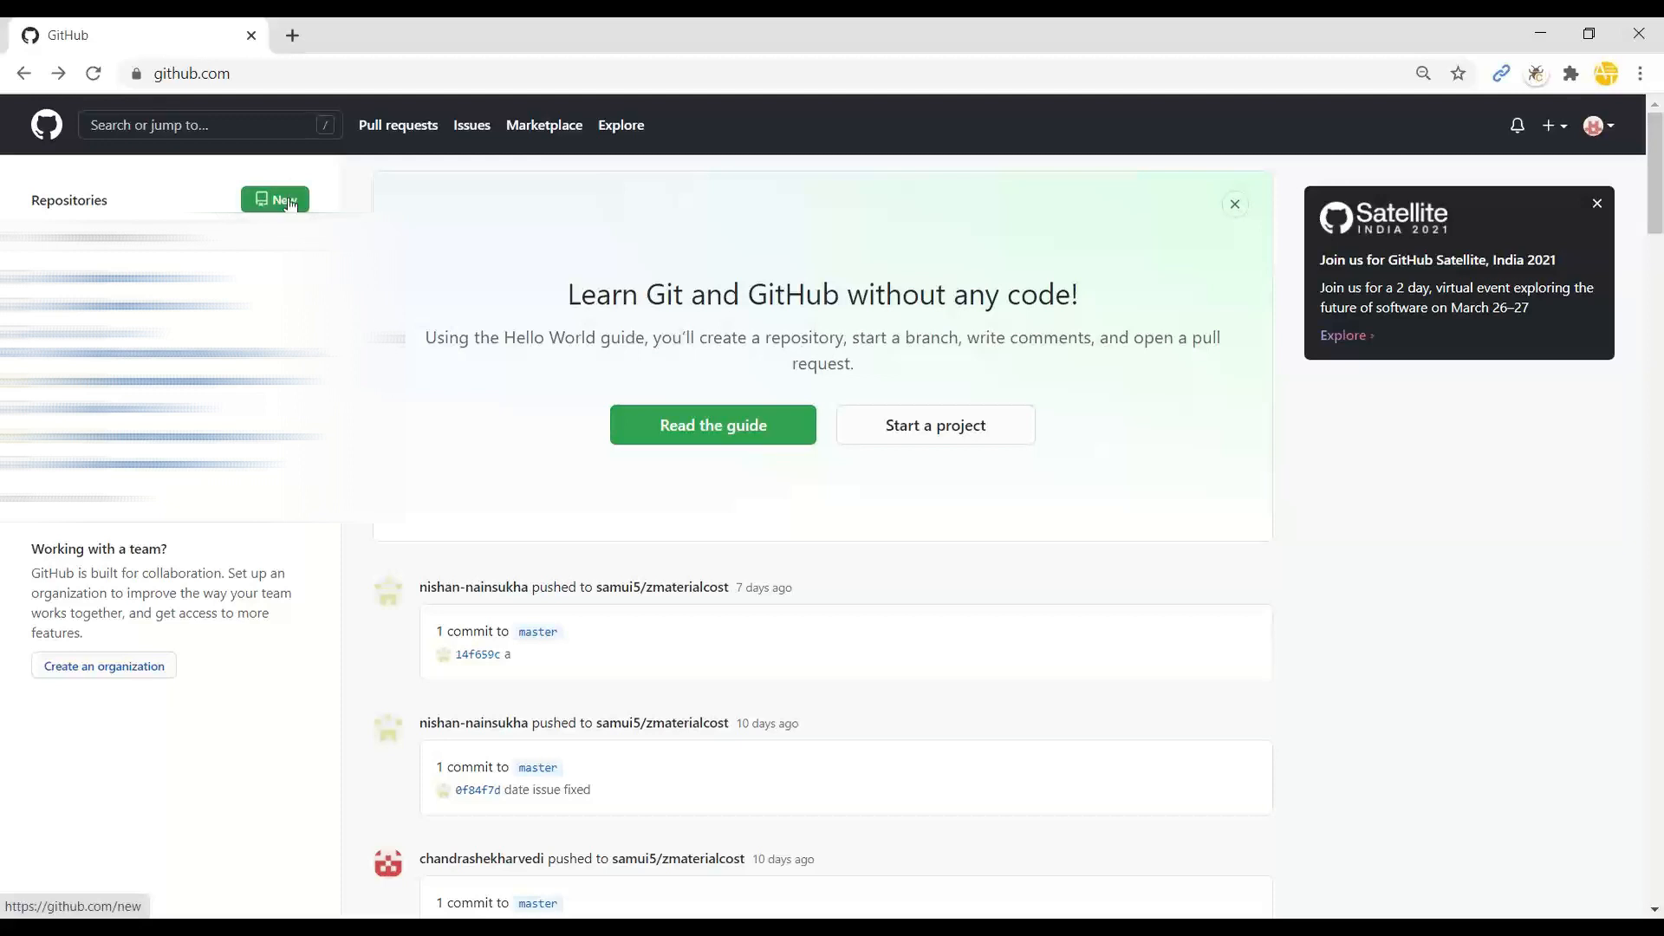
# Step: Create public GitHub repository 'mybasproject' with a BAS project description and no README
pyautogui.click(274, 200)
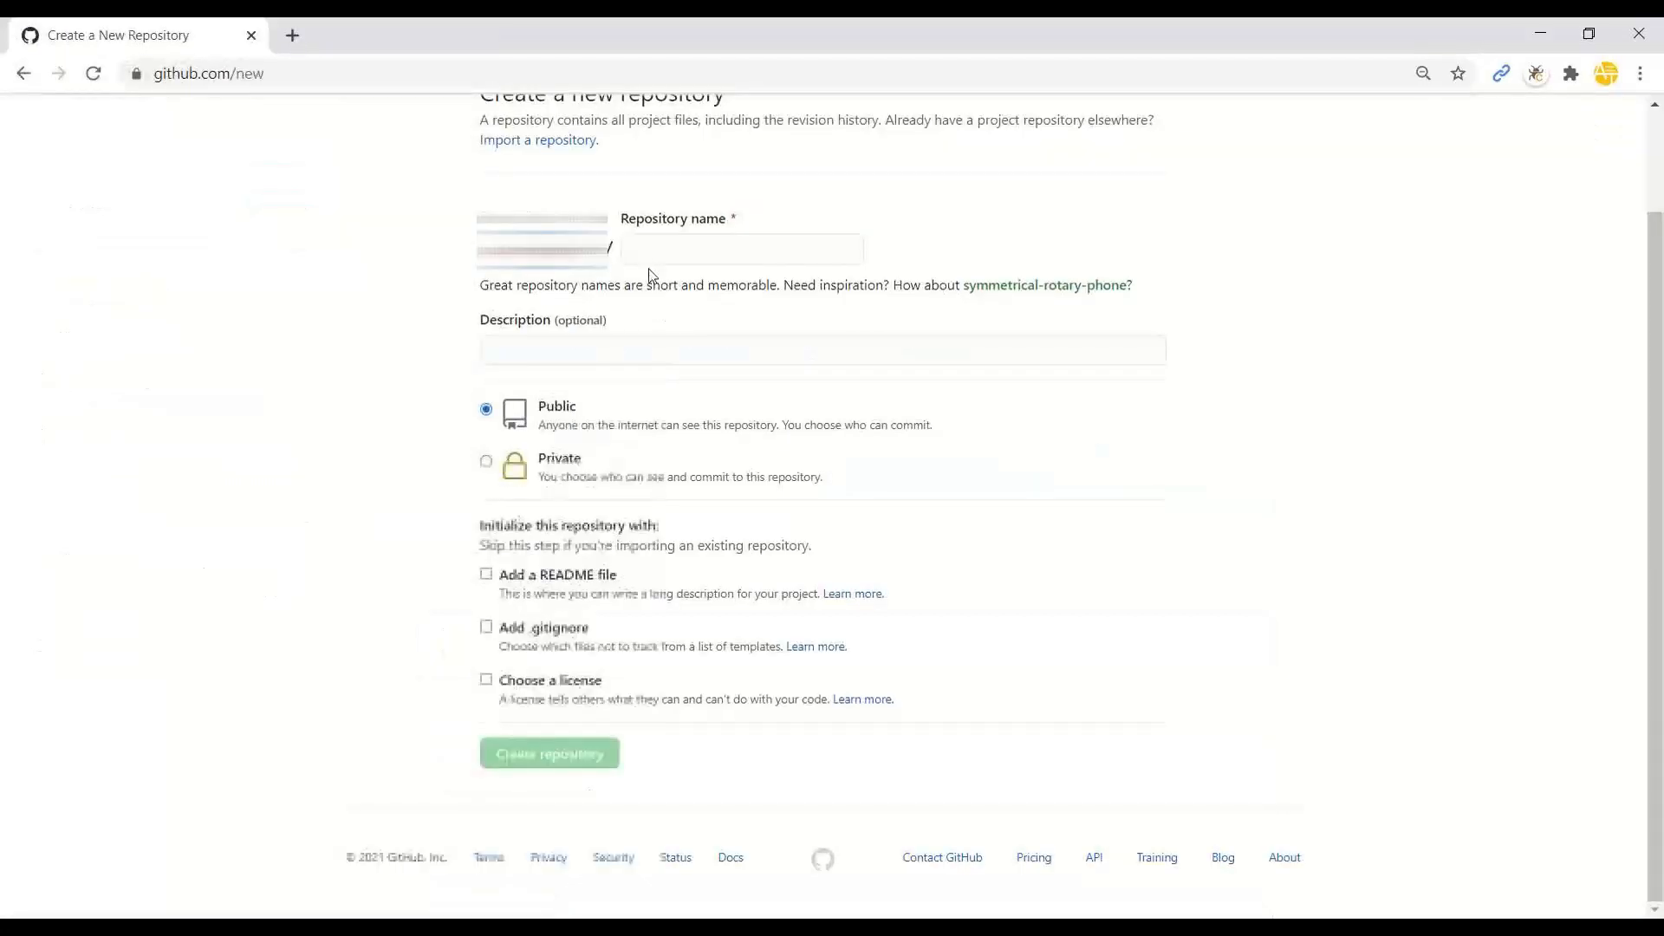
pyautogui.click(741, 249)
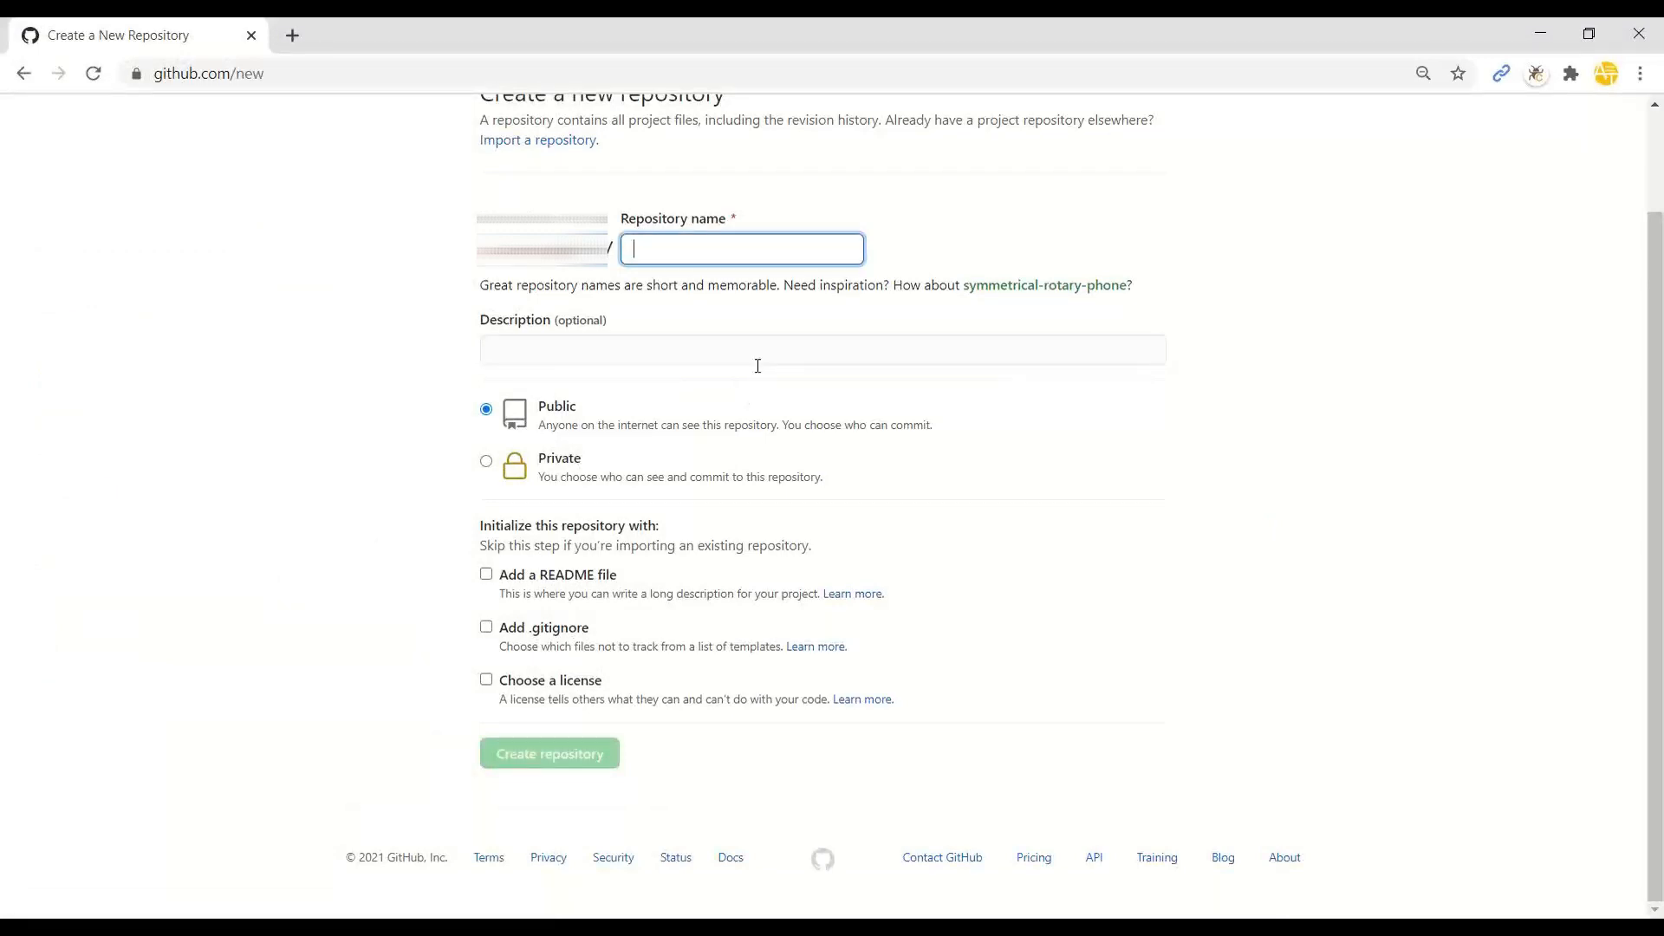
pyautogui.write('myba')
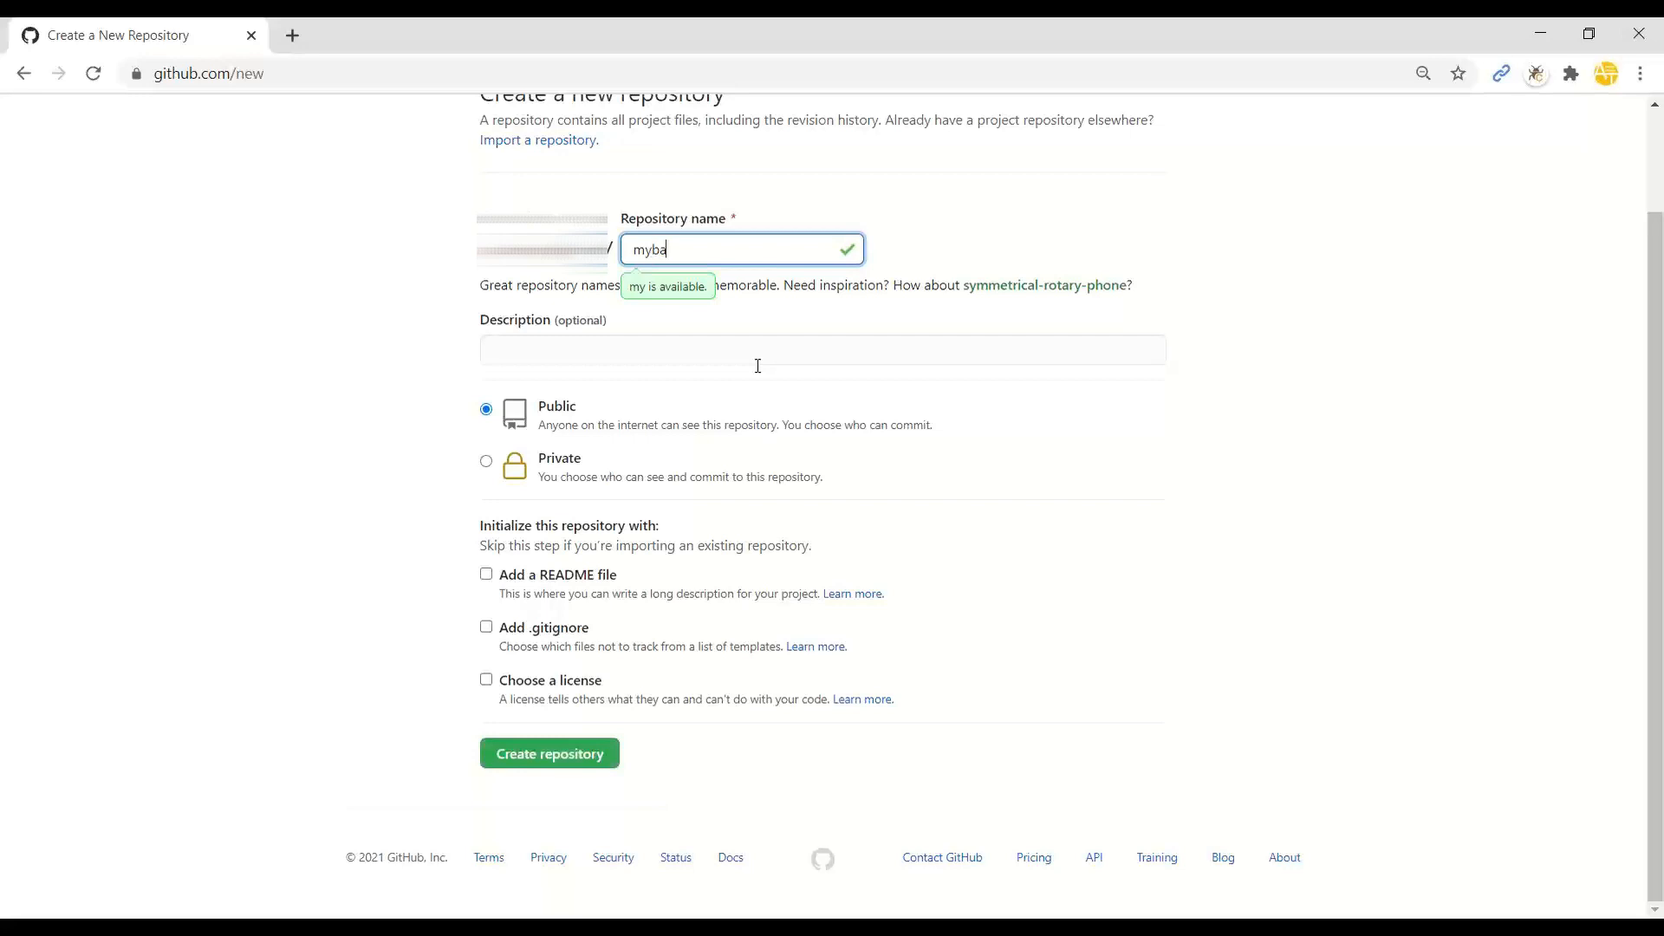
pyautogui.write('sproject')
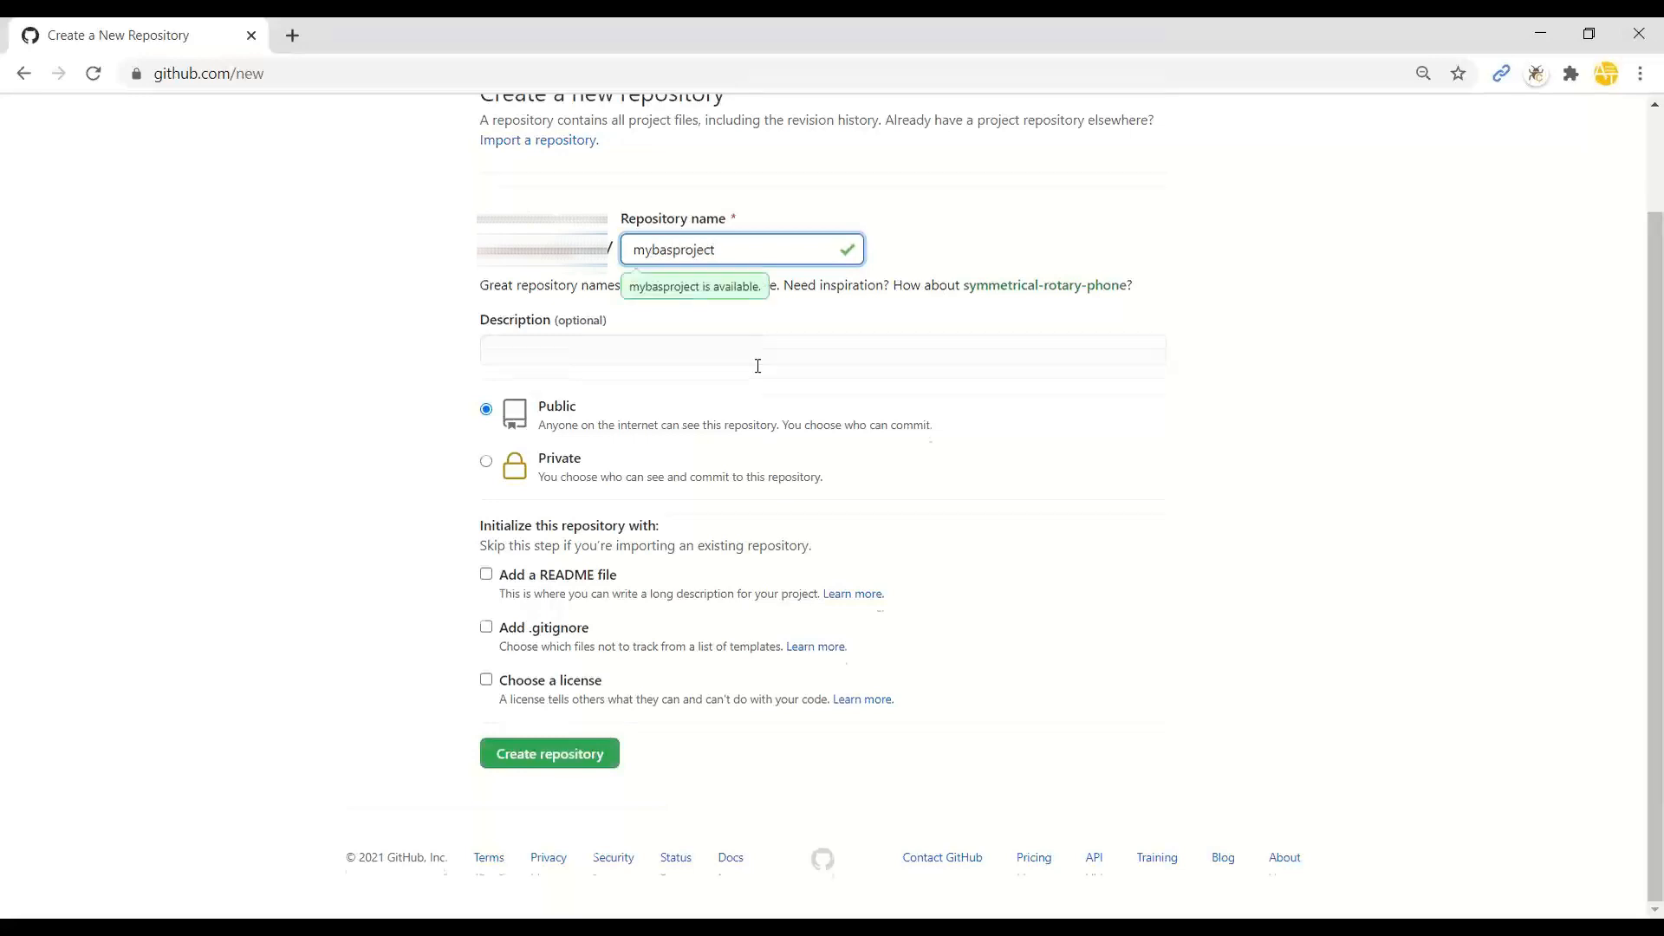
pyautogui.write("Anubhav's BAS")
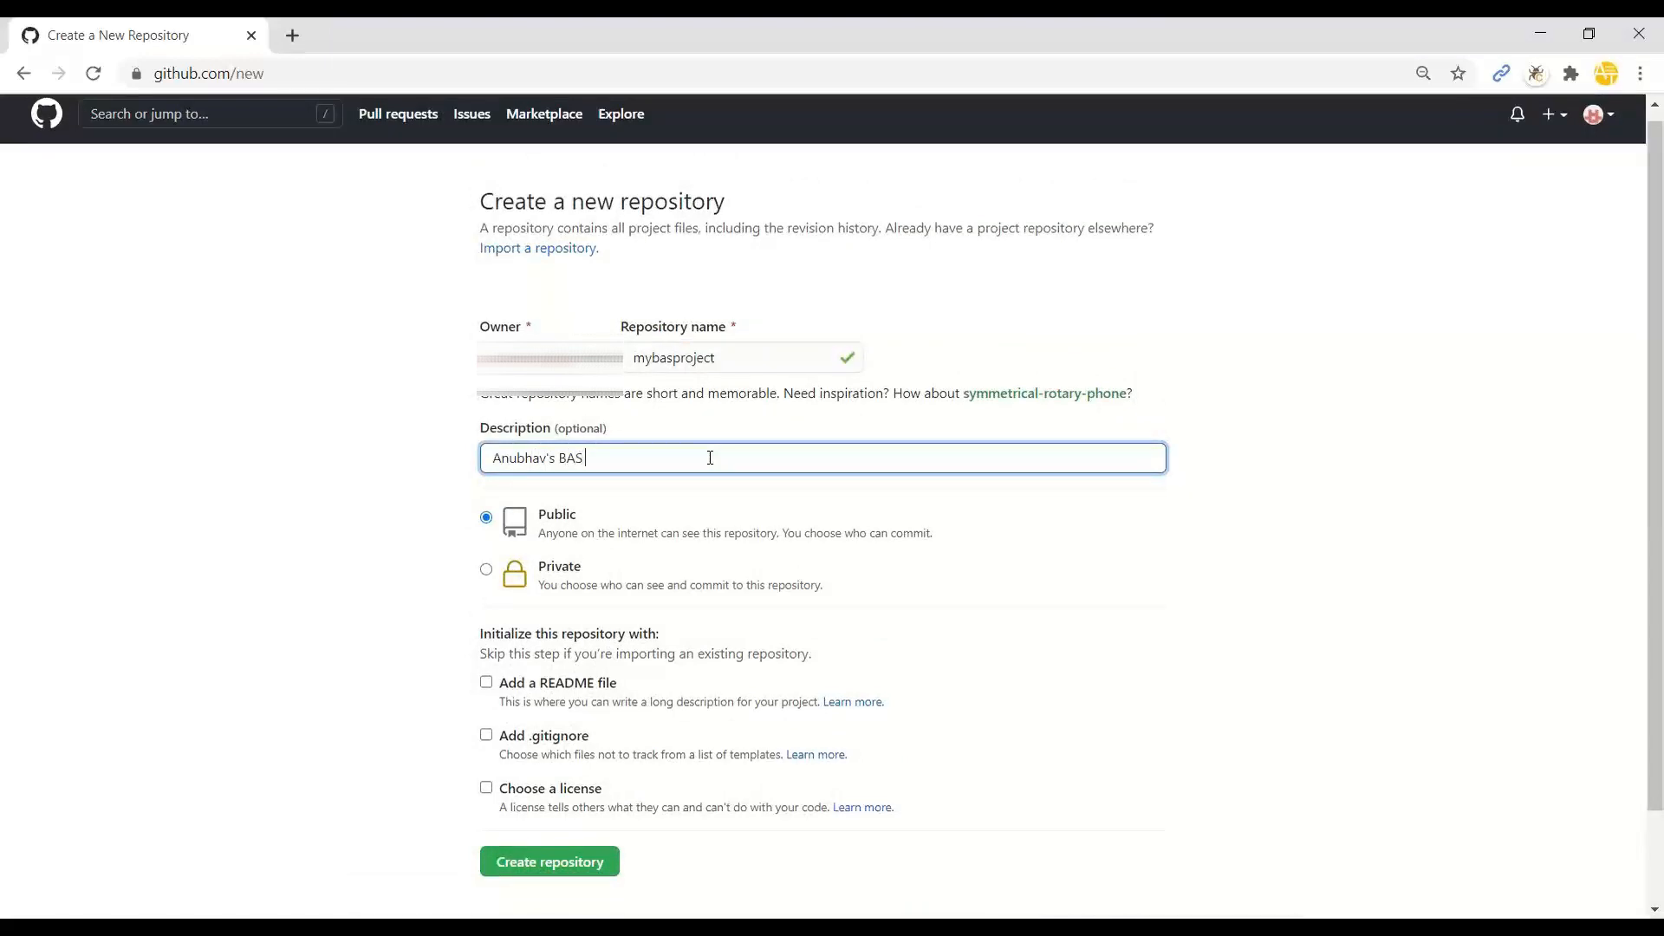
pyautogui.write('project')
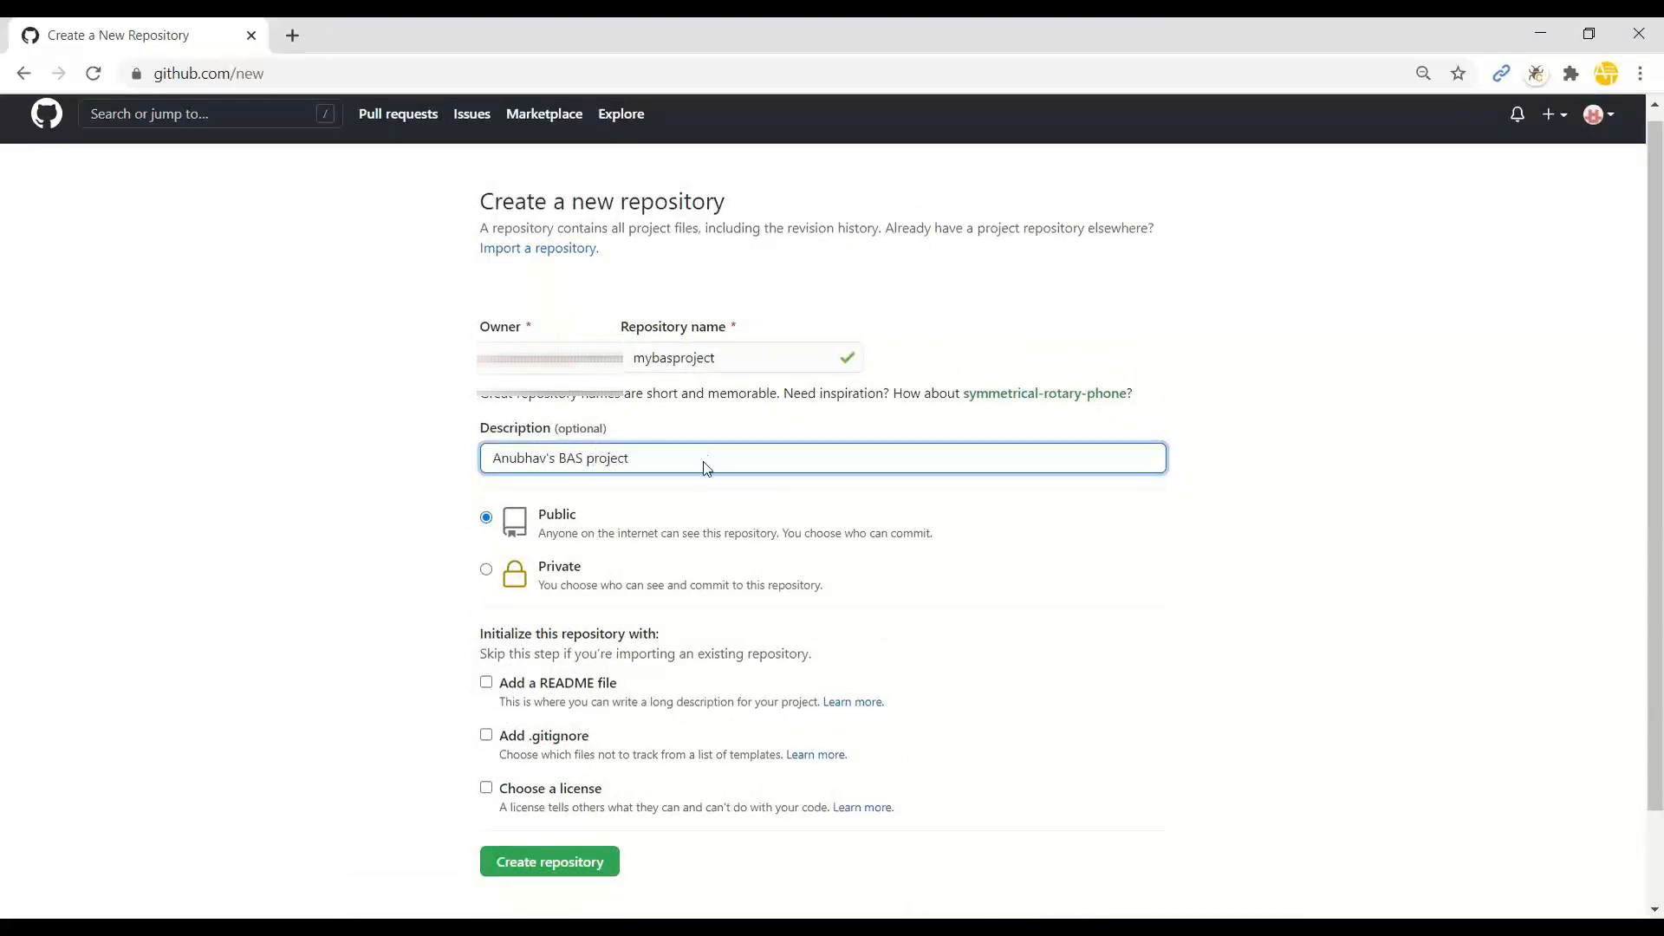
pyautogui.moveTo(561, 531)
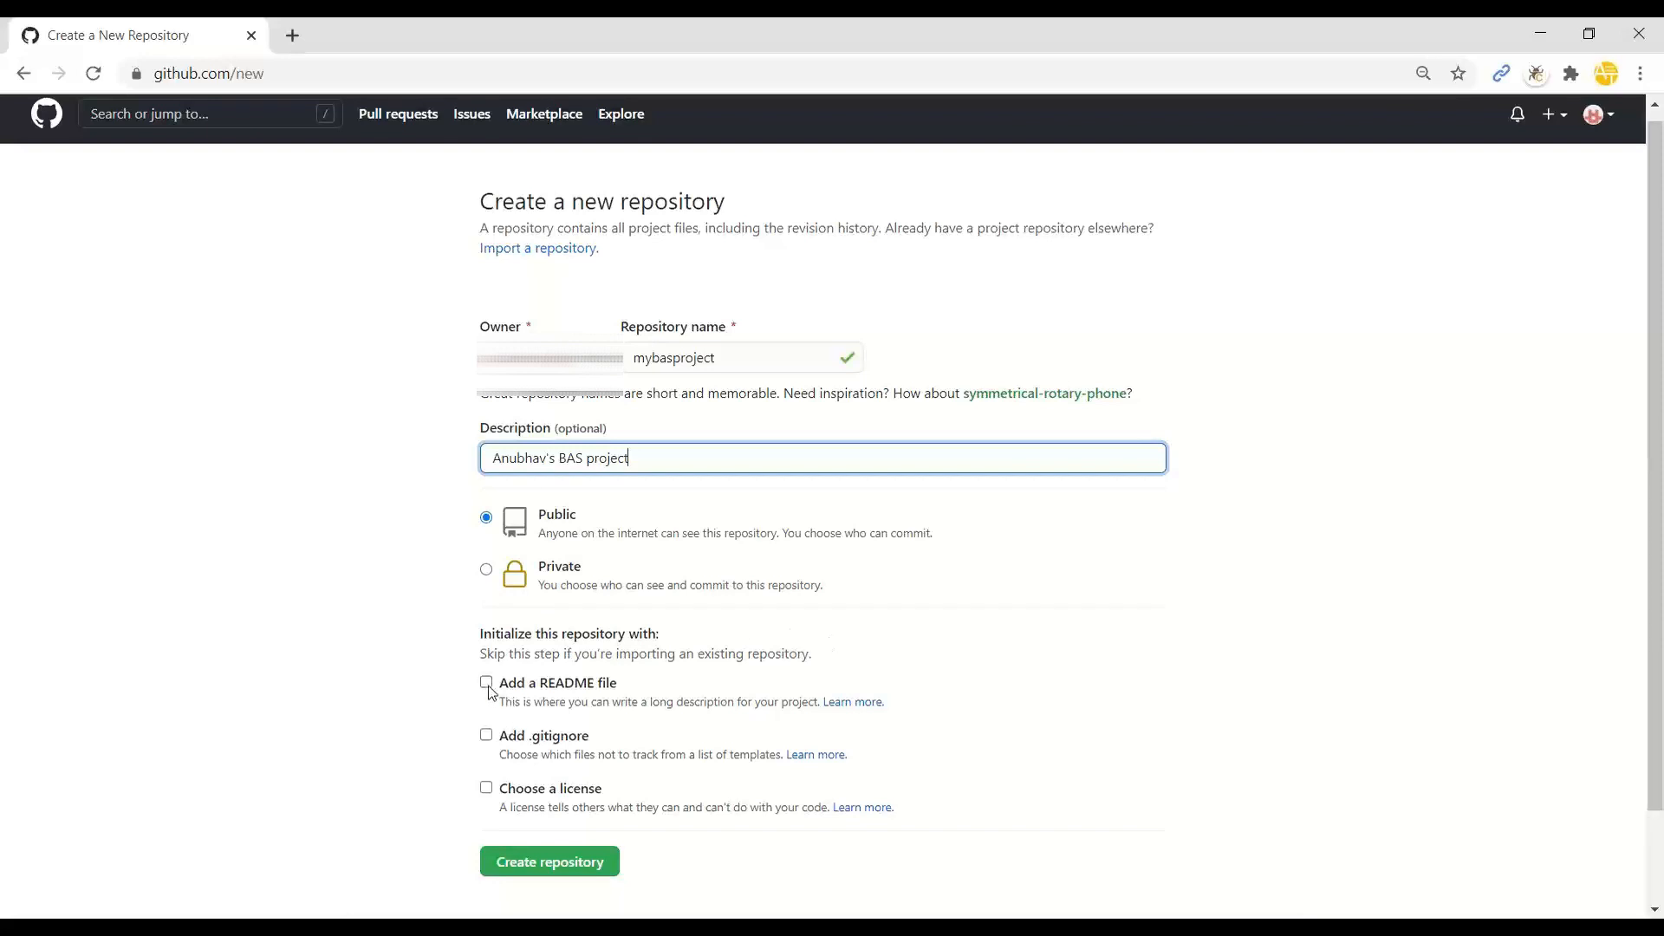
pyautogui.click(486, 682)
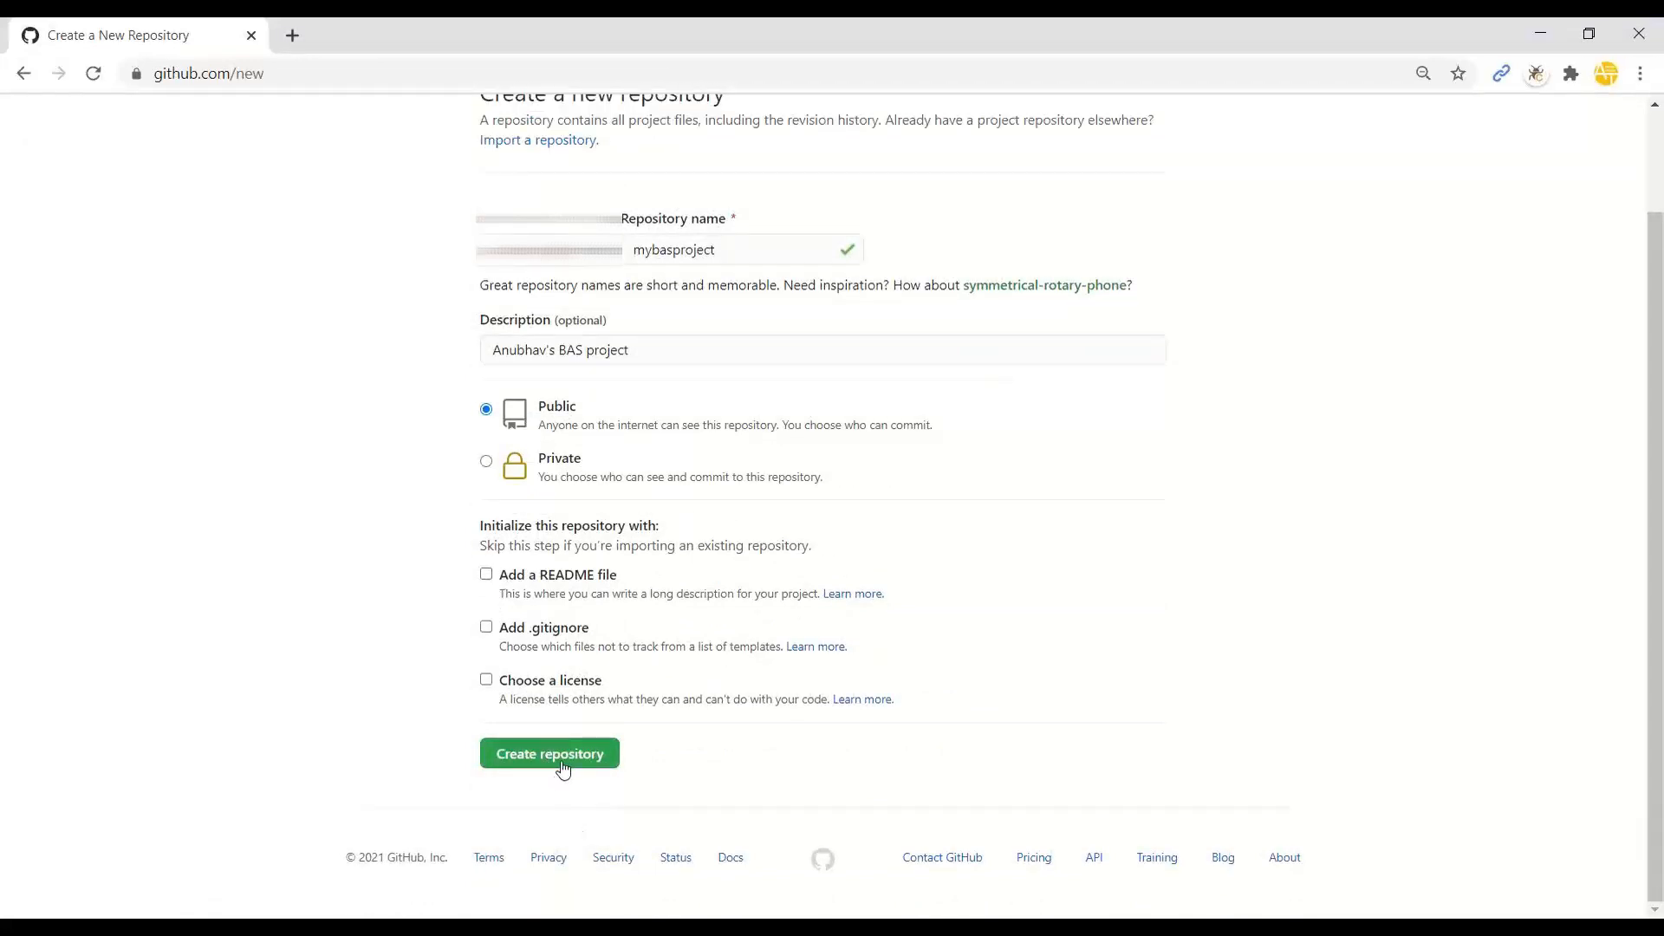
pyautogui.click(548, 752)
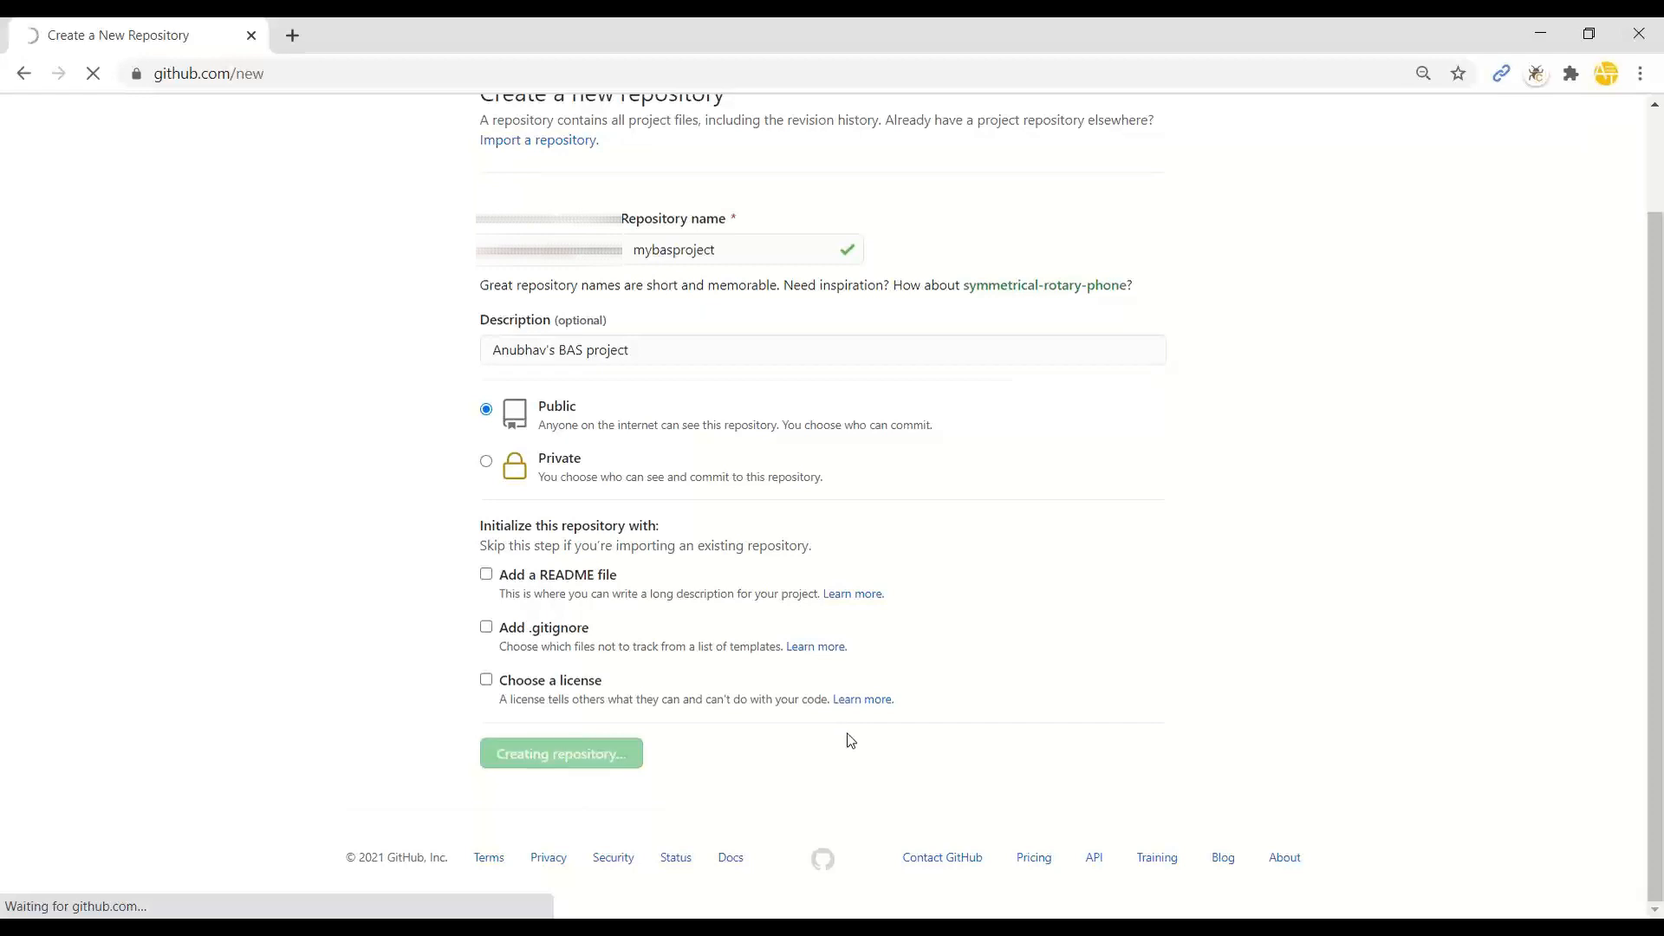
pyautogui.click(561, 753)
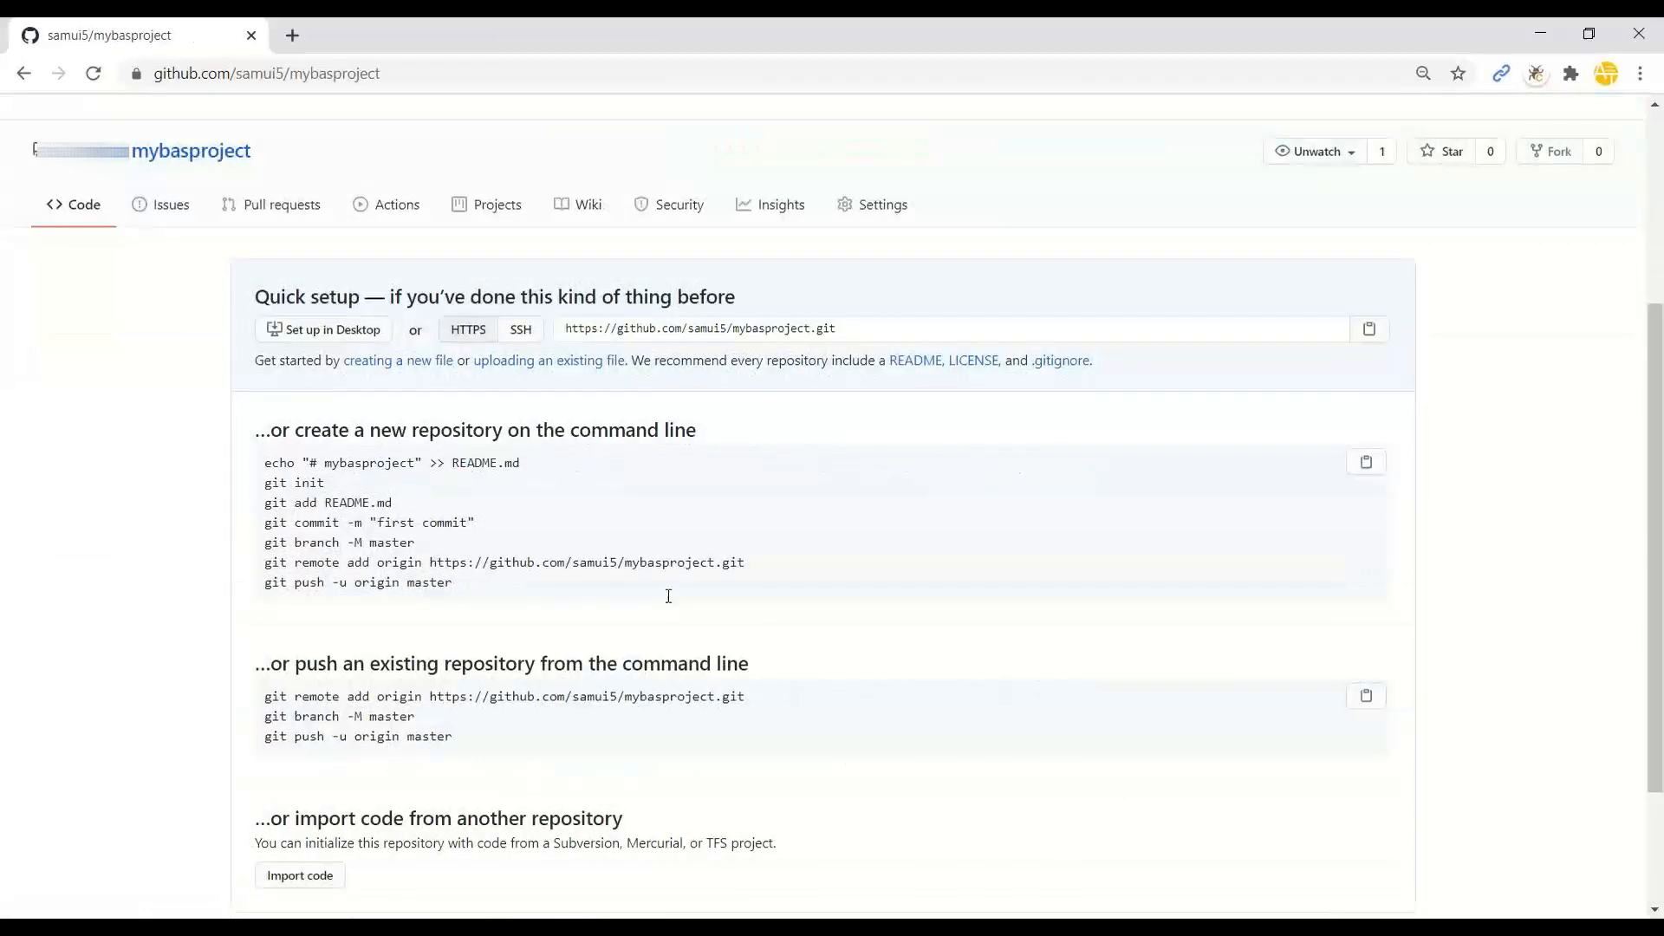
pyautogui.moveTo(389, 562)
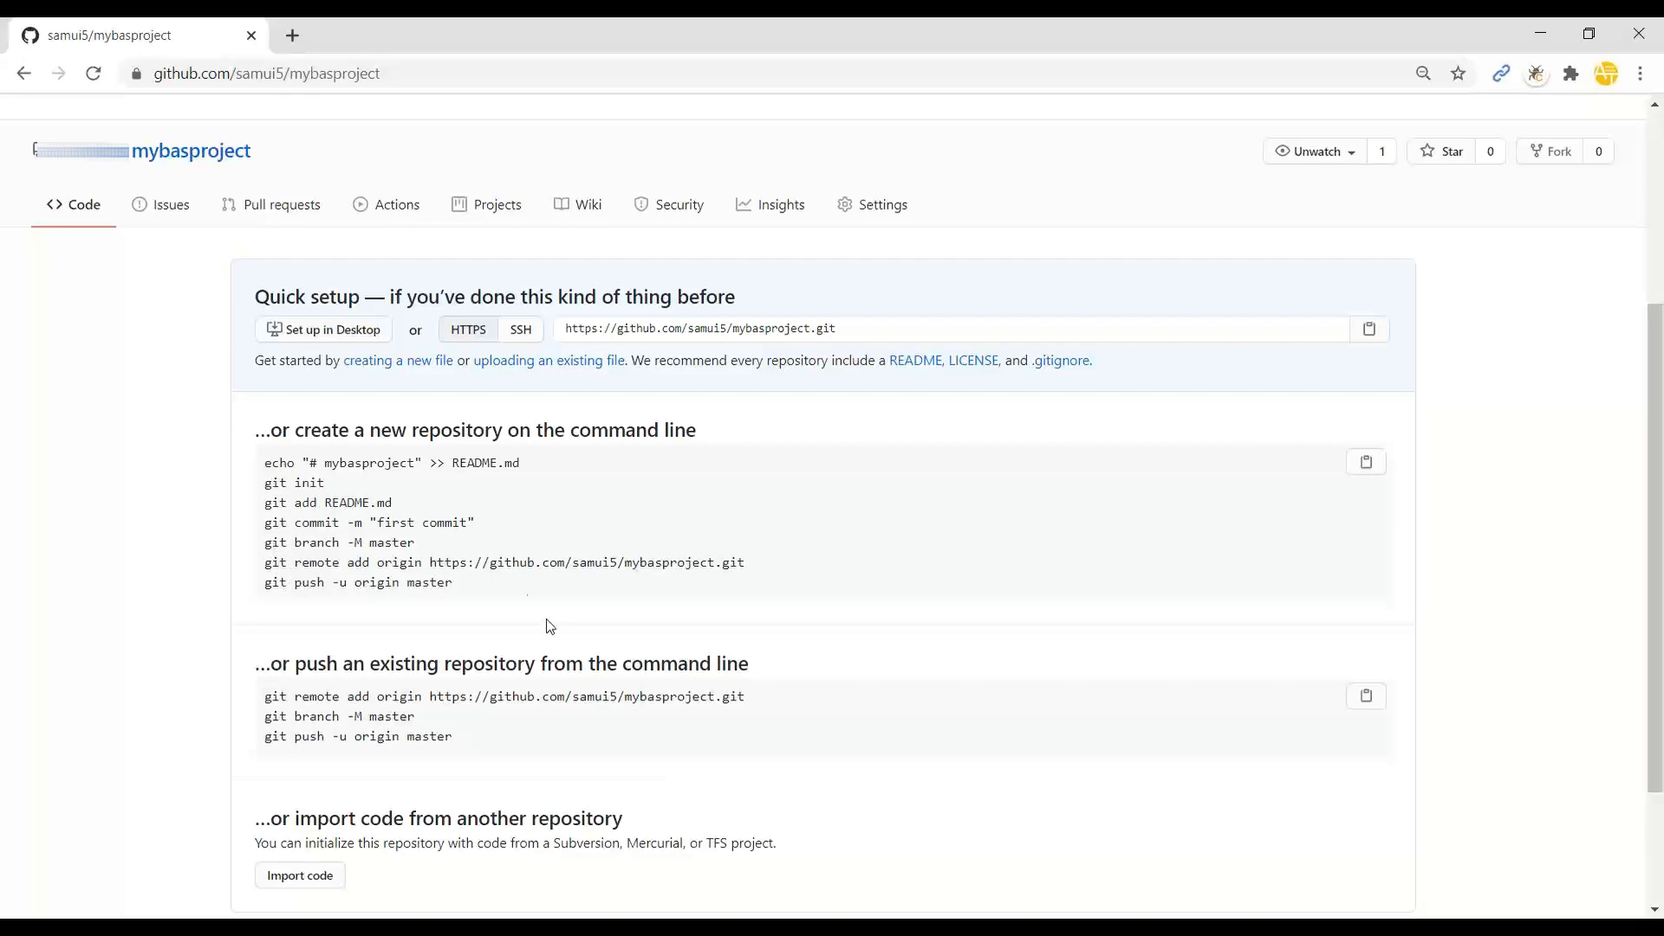
pyautogui.moveTo(520, 592)
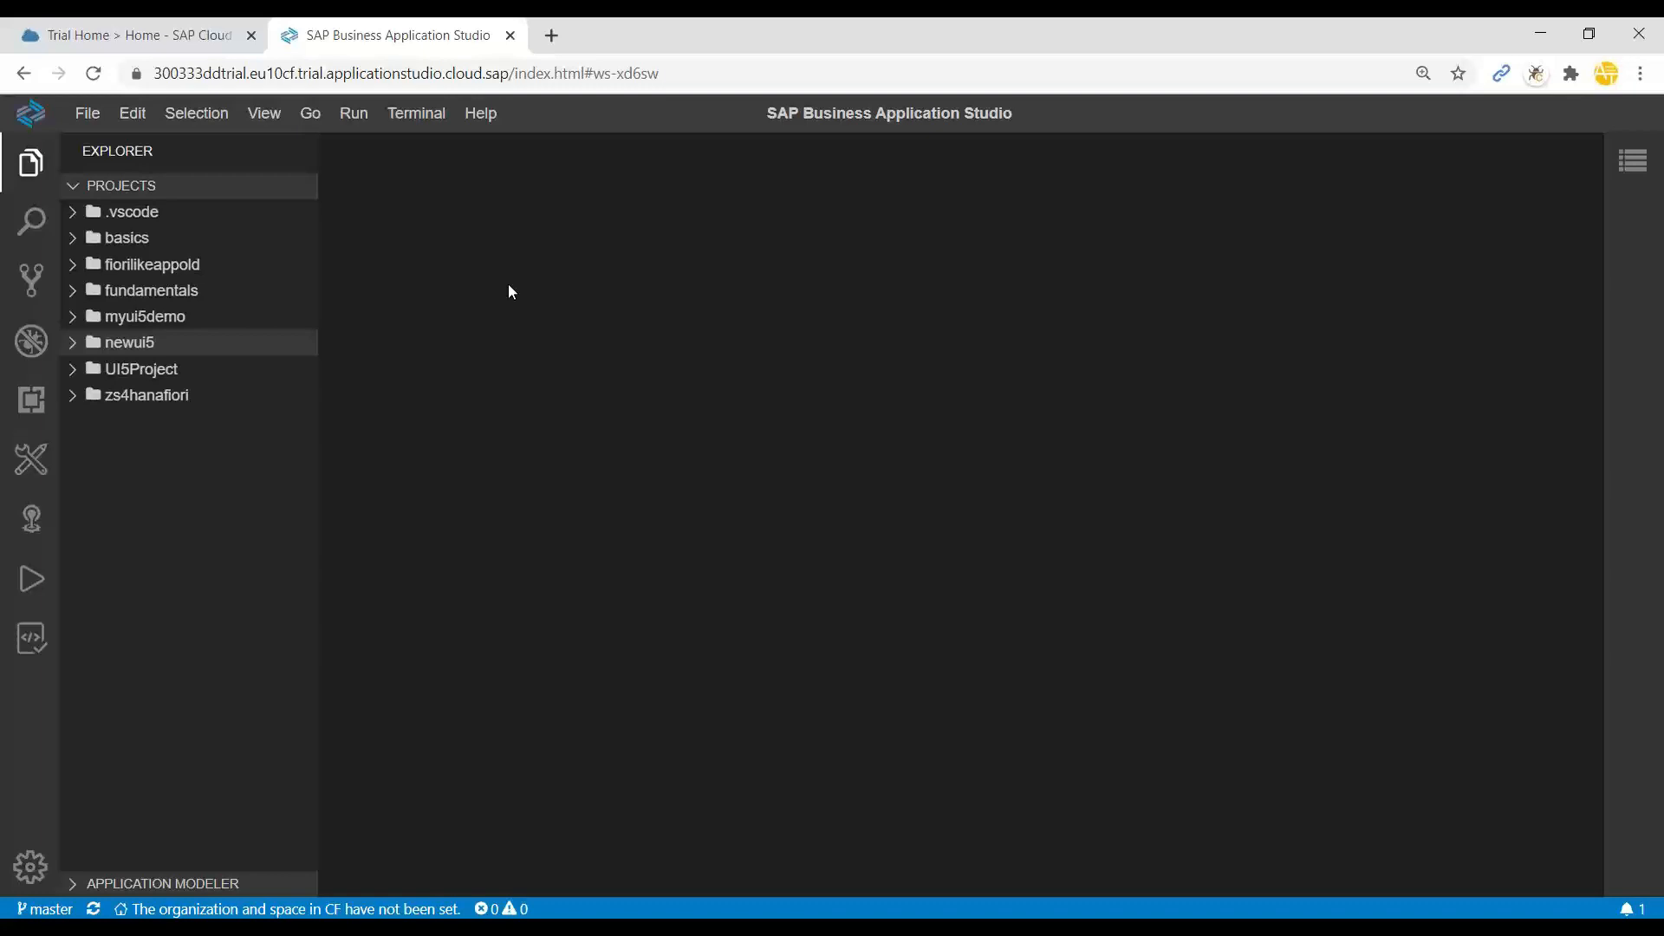
pyautogui.moveTo(629, 304)
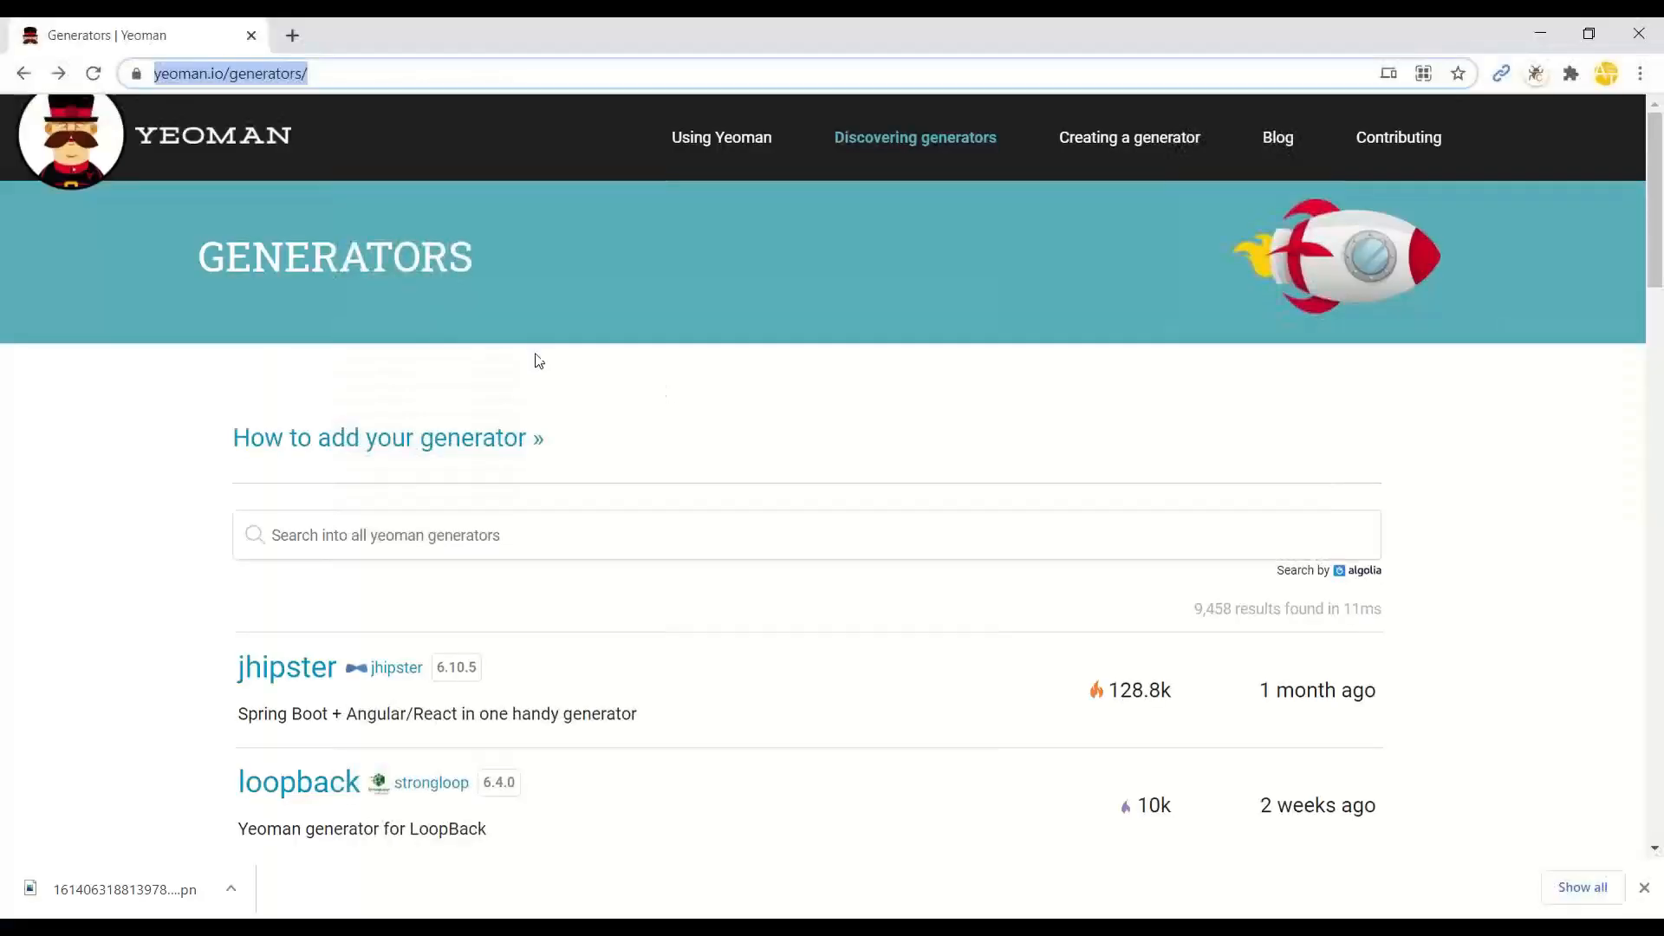
# Step: Search the Yeoman generators directory for the 'anubhav' basic Fiori generator
pyautogui.write('anub')
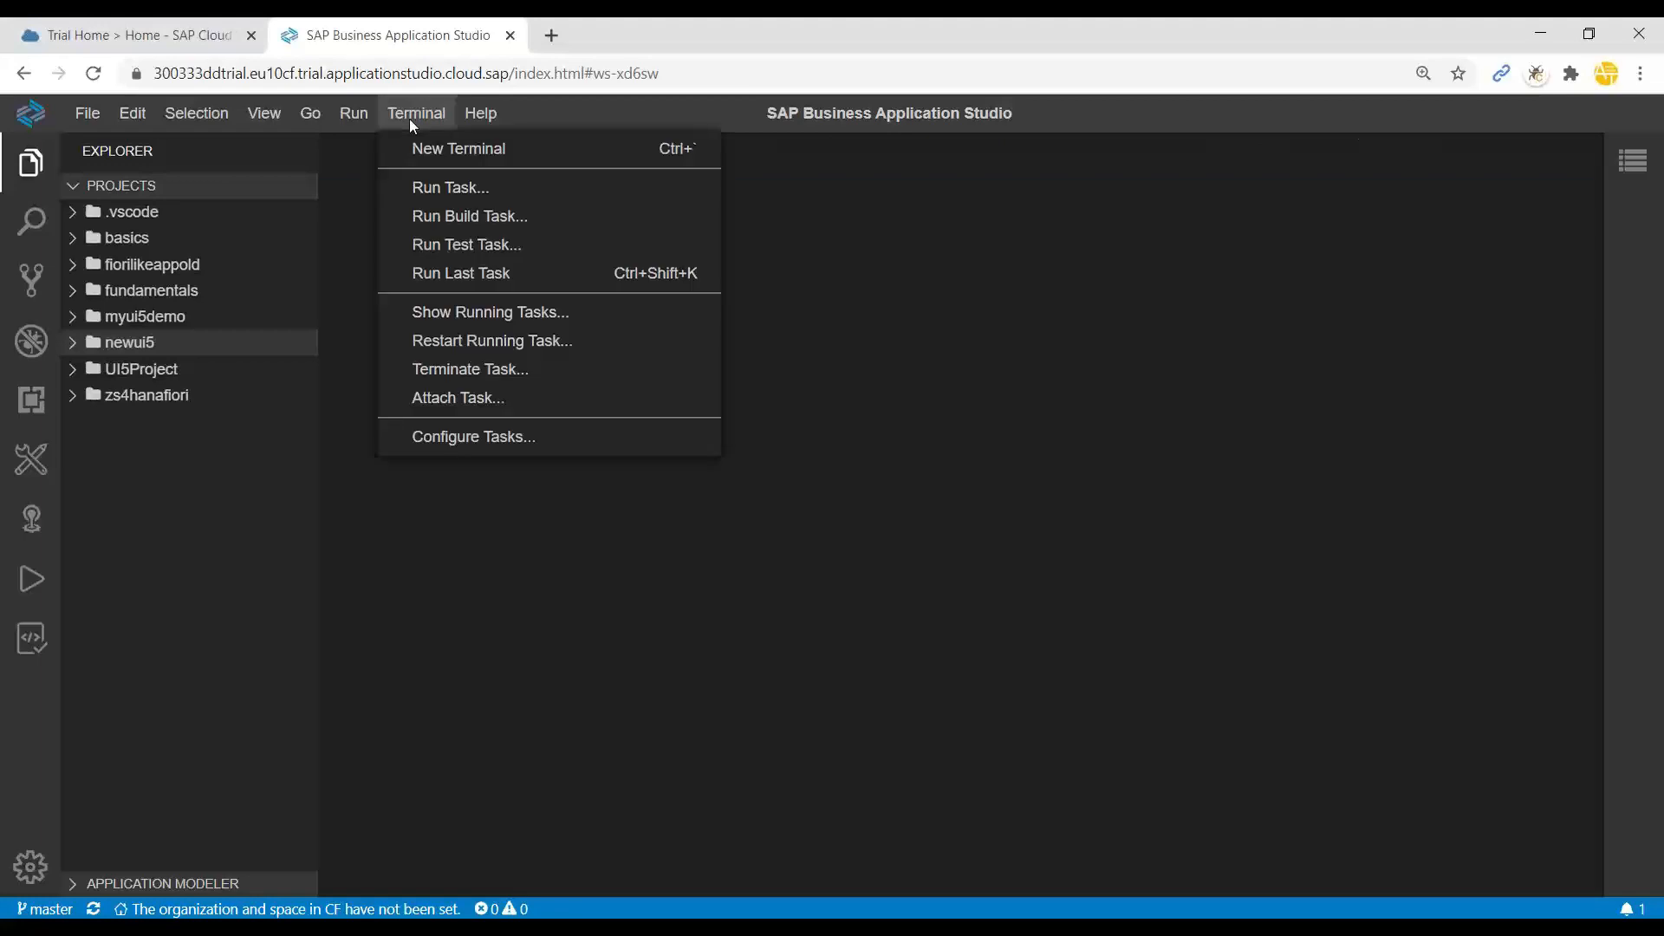
# Step: Run 'npm install generator-anubhav-basicfiori' in a new terminal
pyautogui.click(458, 148)
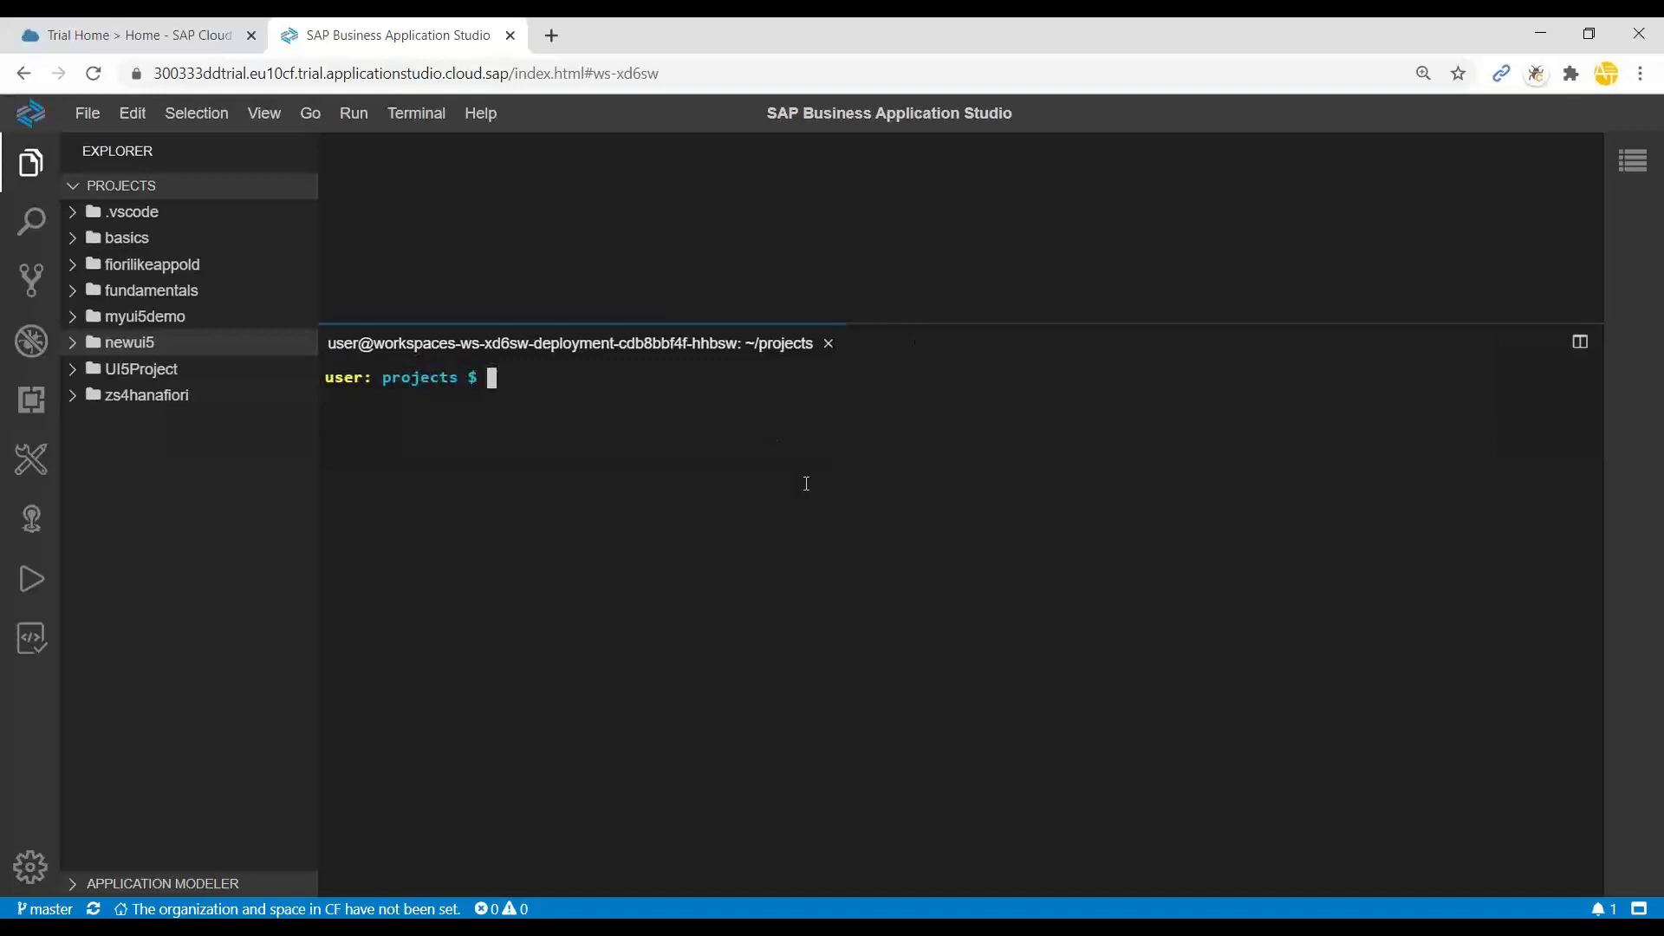
pyautogui.write('npm install')
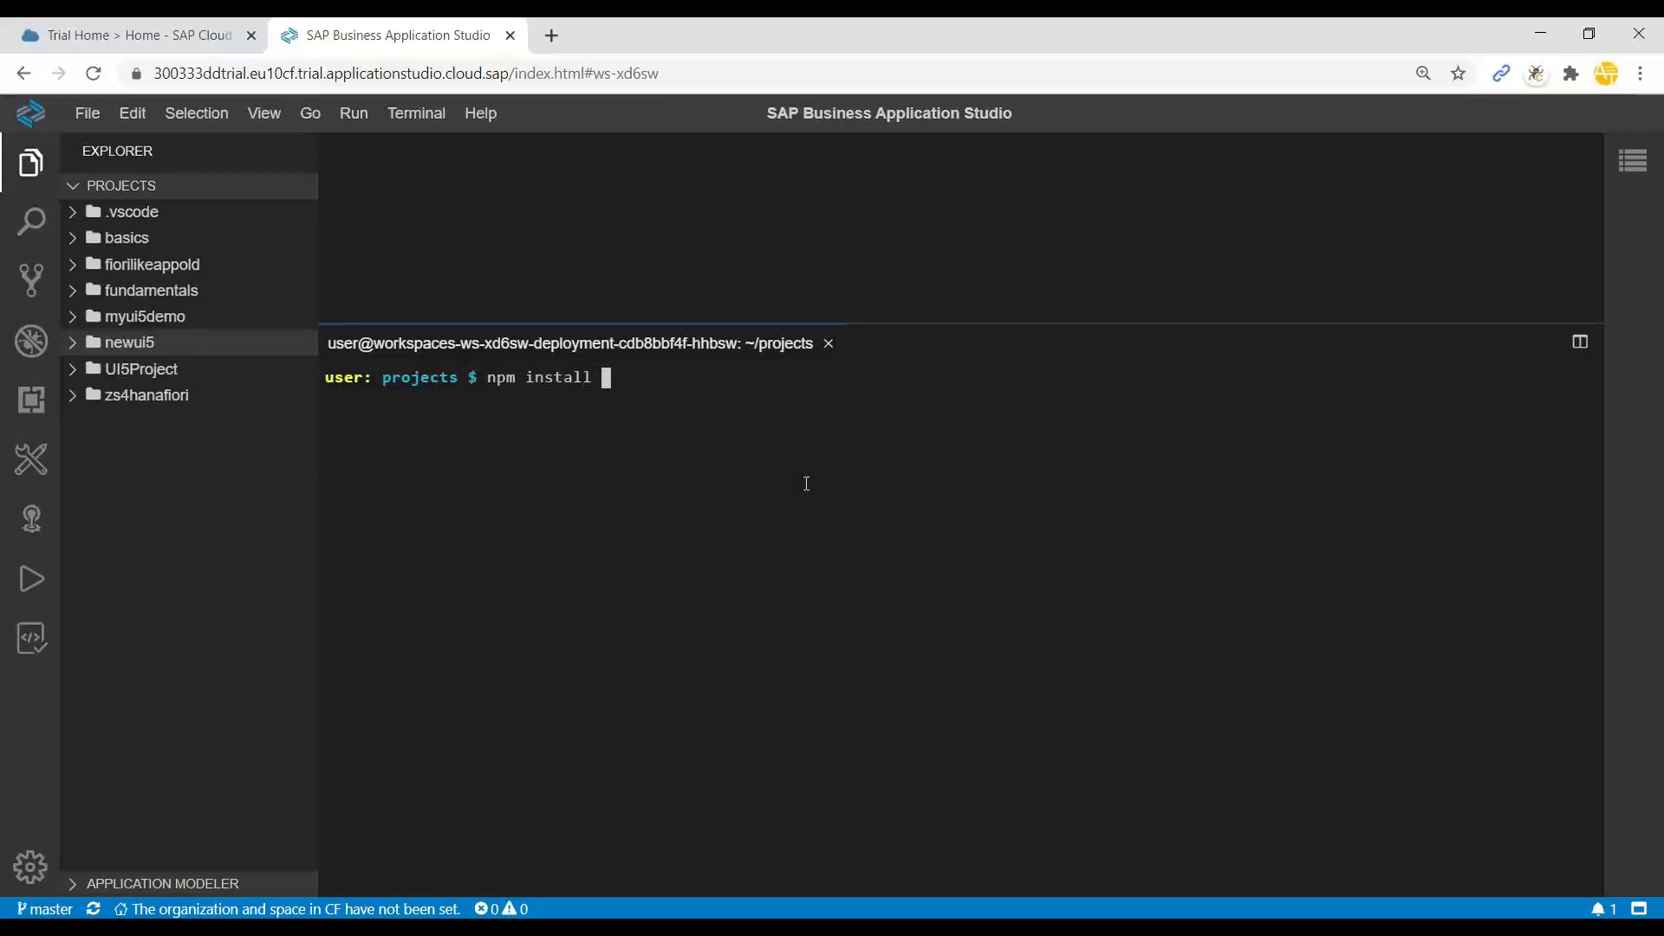
pyautogui.write('generator-anu')
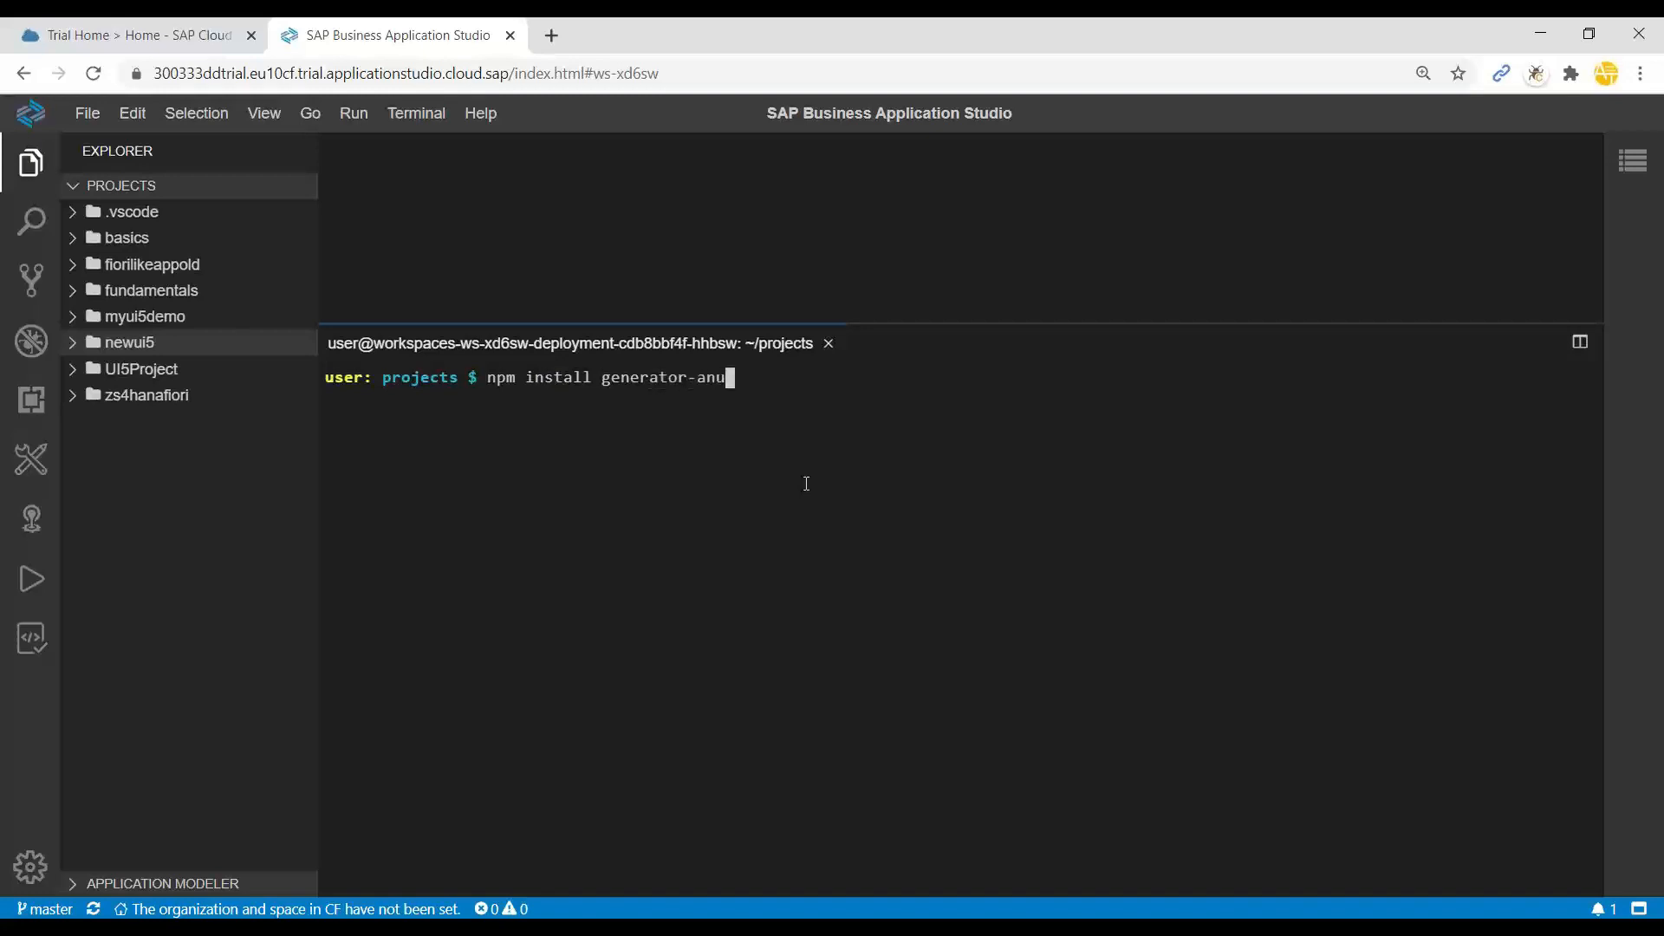
pyautogui.write('bhav-fioriba')
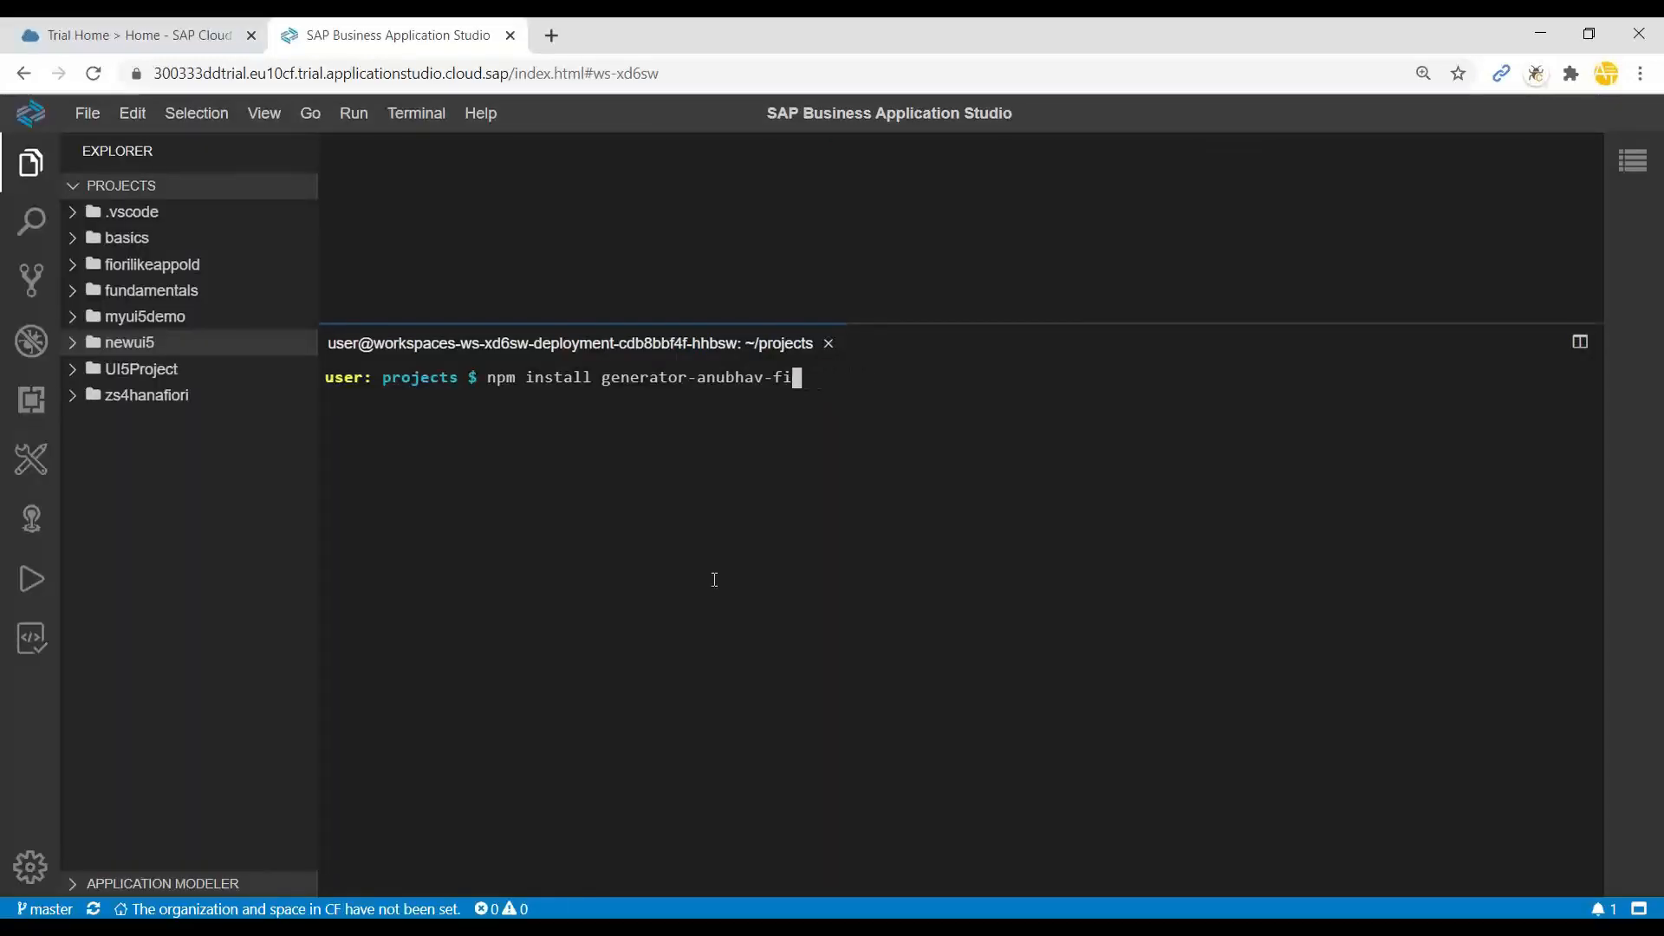
pyautogui.write('basicf')
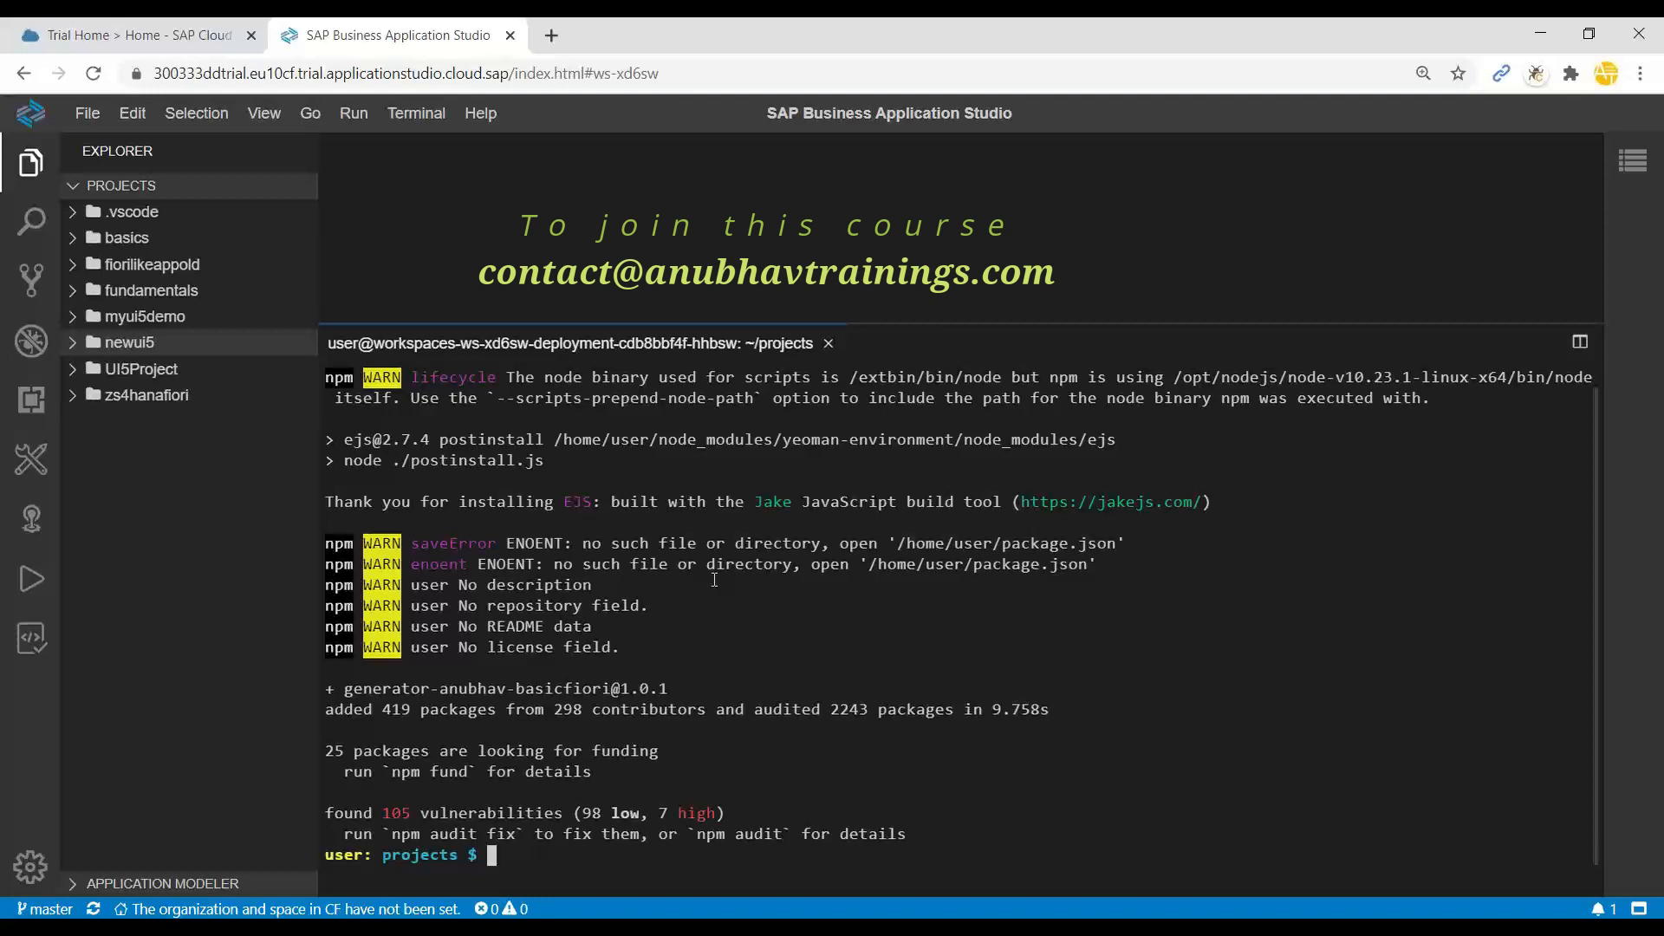
# Step: Answer the Yeoman prompts to generate the anubhavfioriapp fruit store project
pyautogui.write('y')
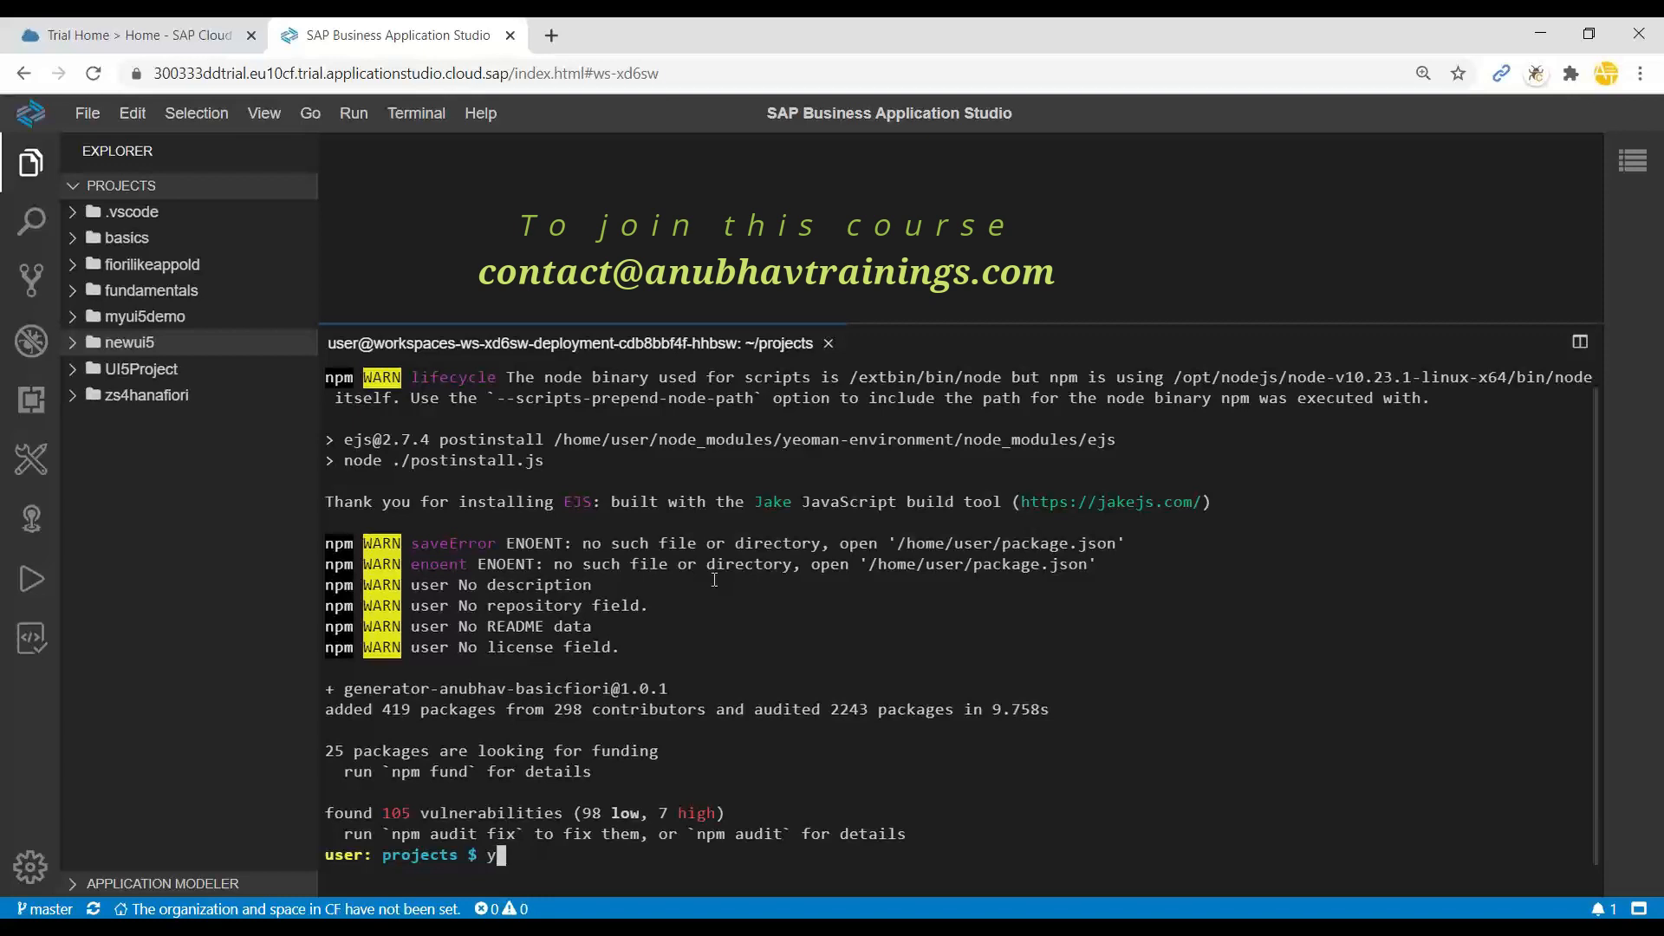
pyautogui.write('o')
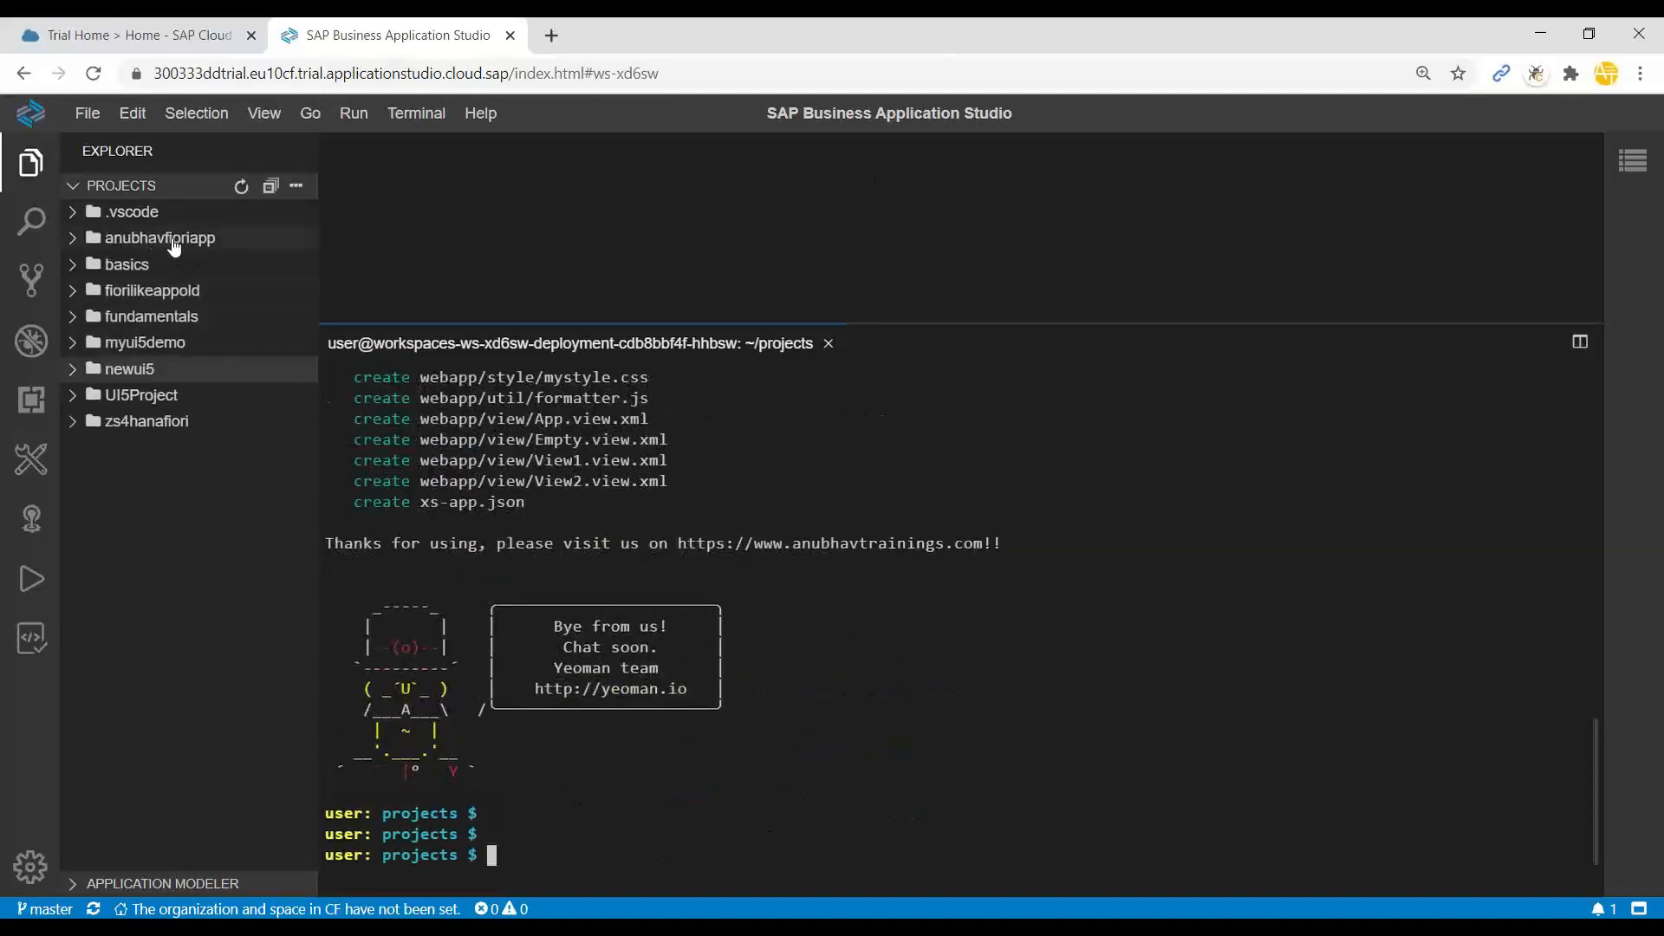
# Step: Preview anubhavfioriapp's webapp/index.html, view Cherries' details, then close the preview
pyautogui.click(160, 236)
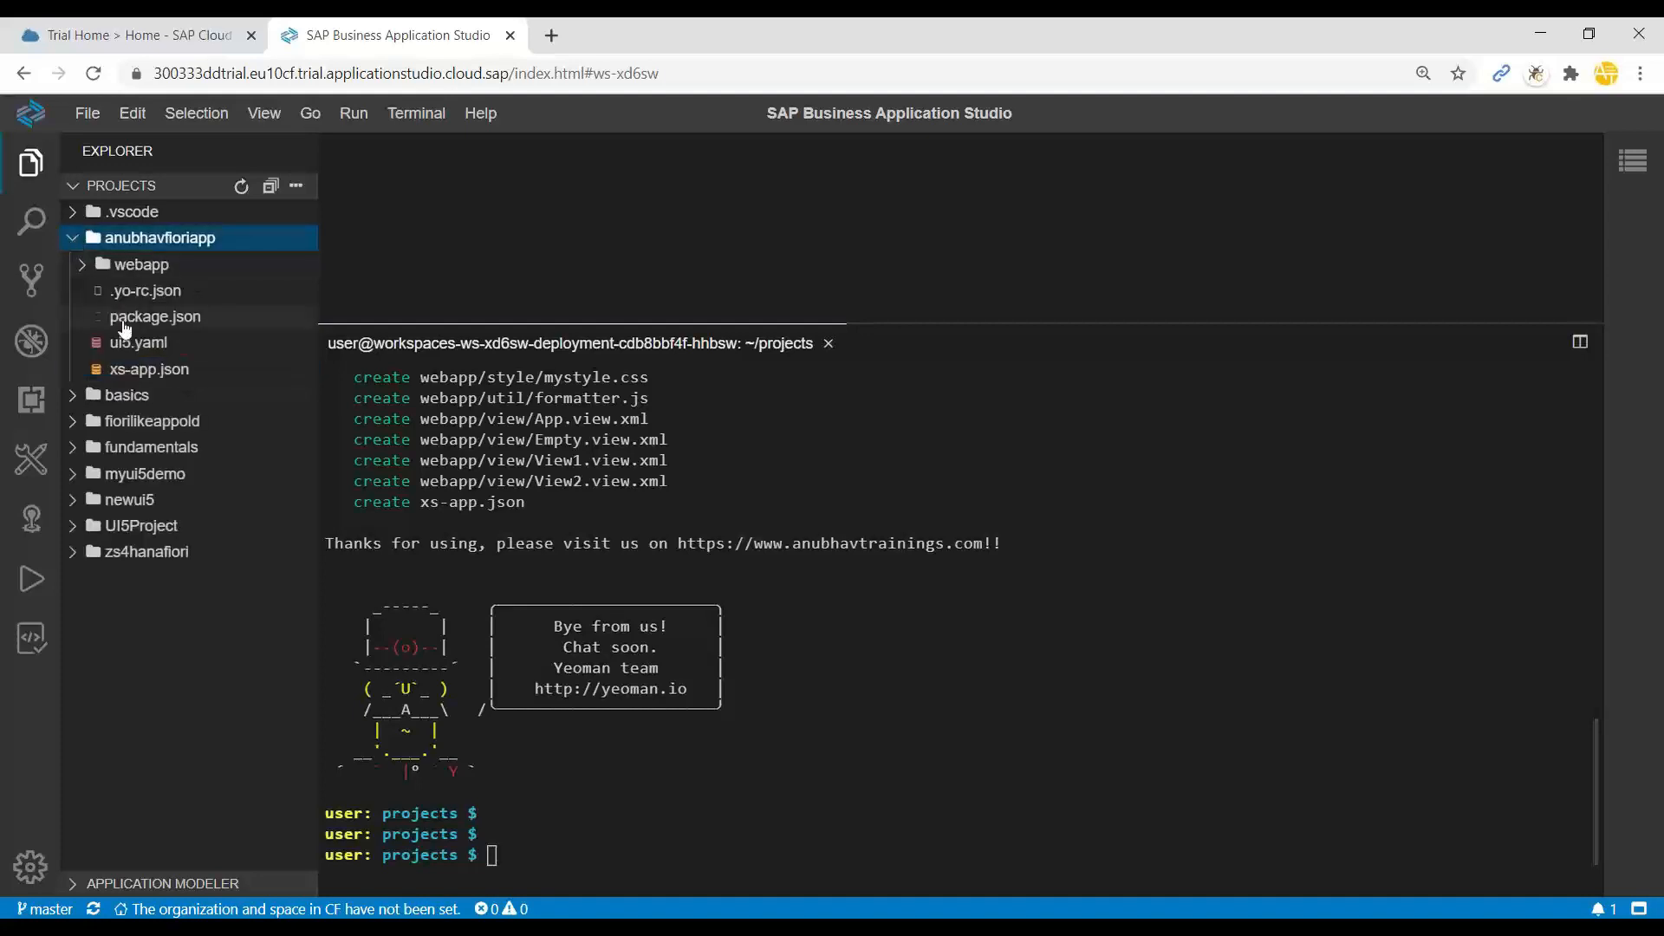
pyautogui.click(139, 263)
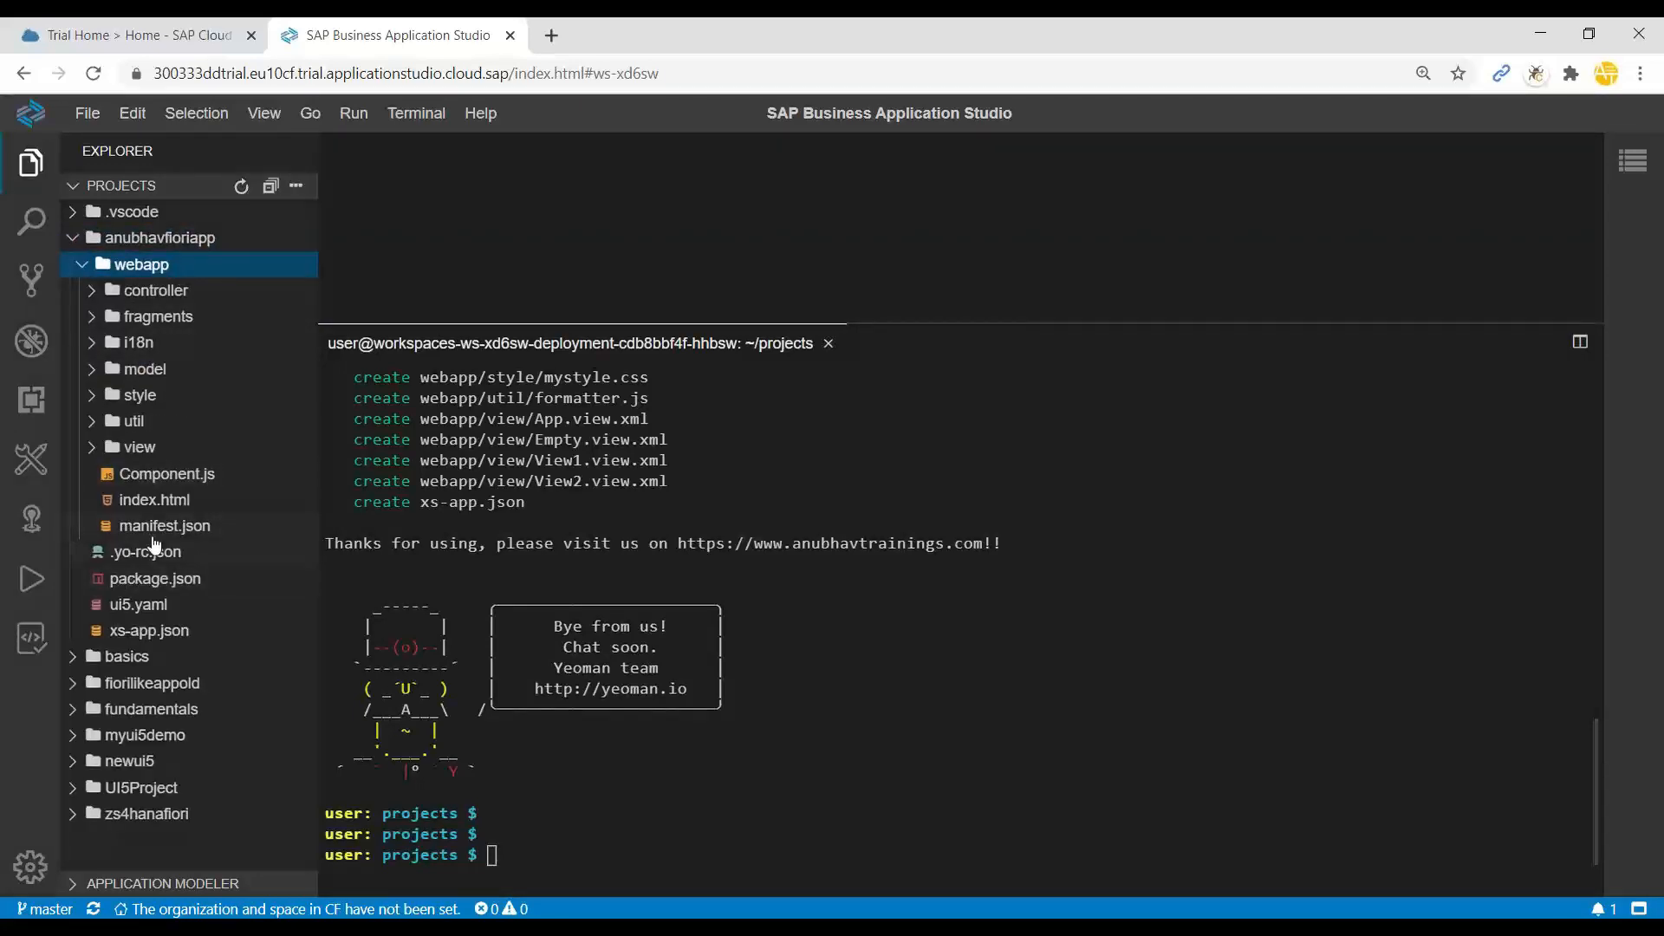
pyautogui.rightClick(155, 500)
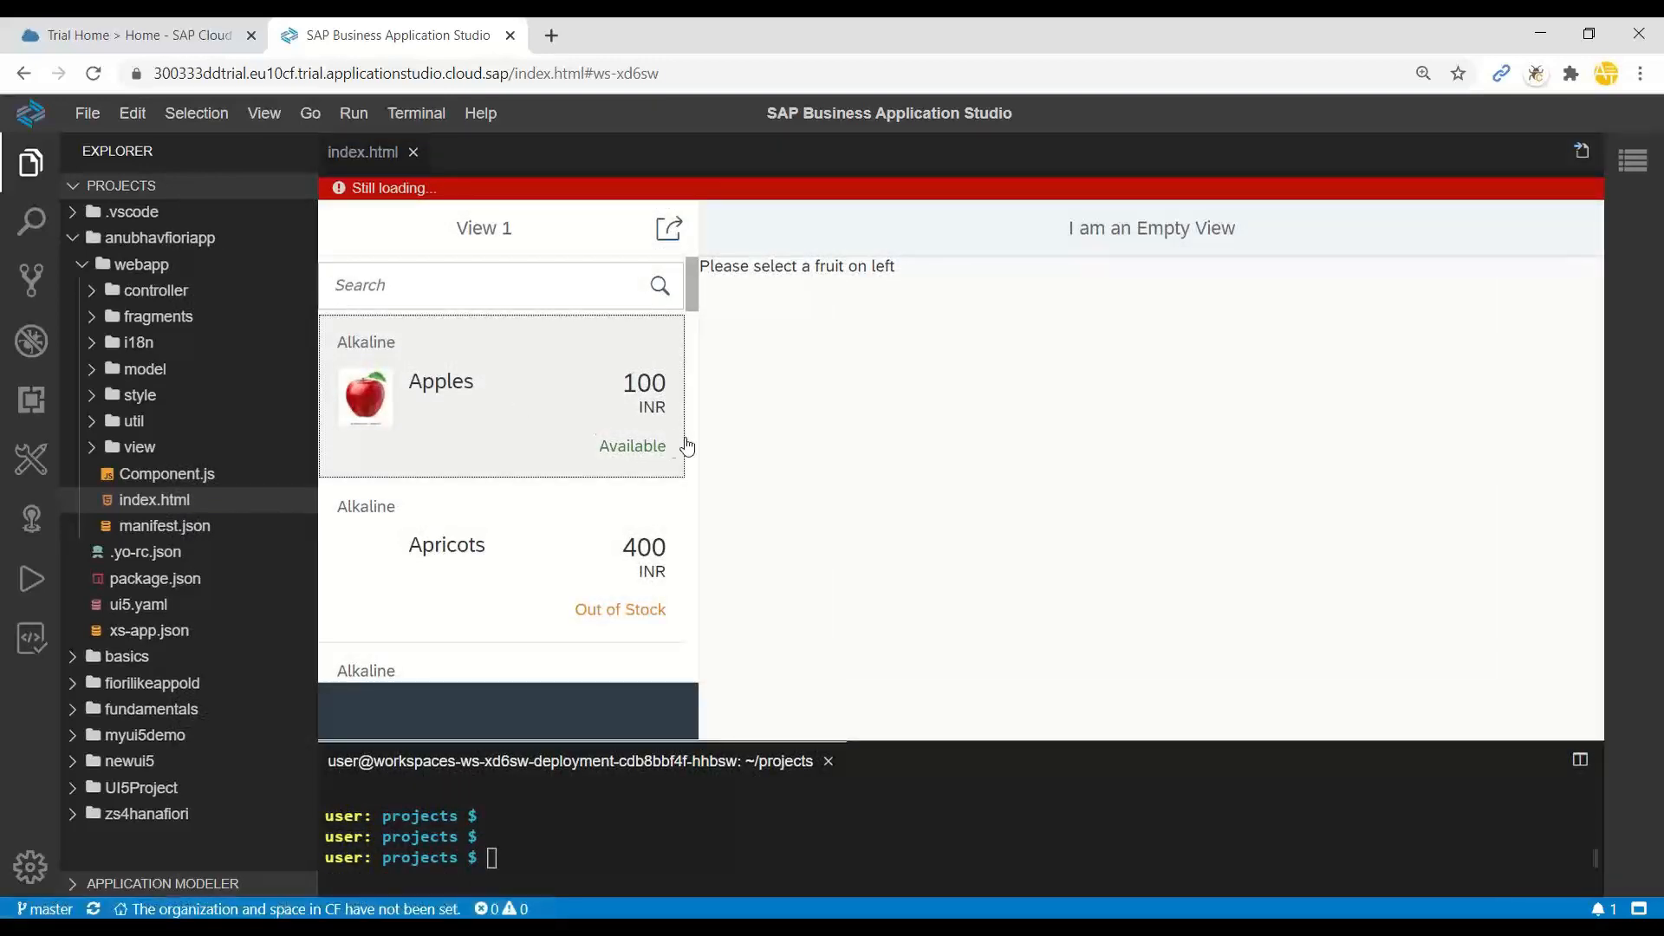
pyautogui.click(440, 381)
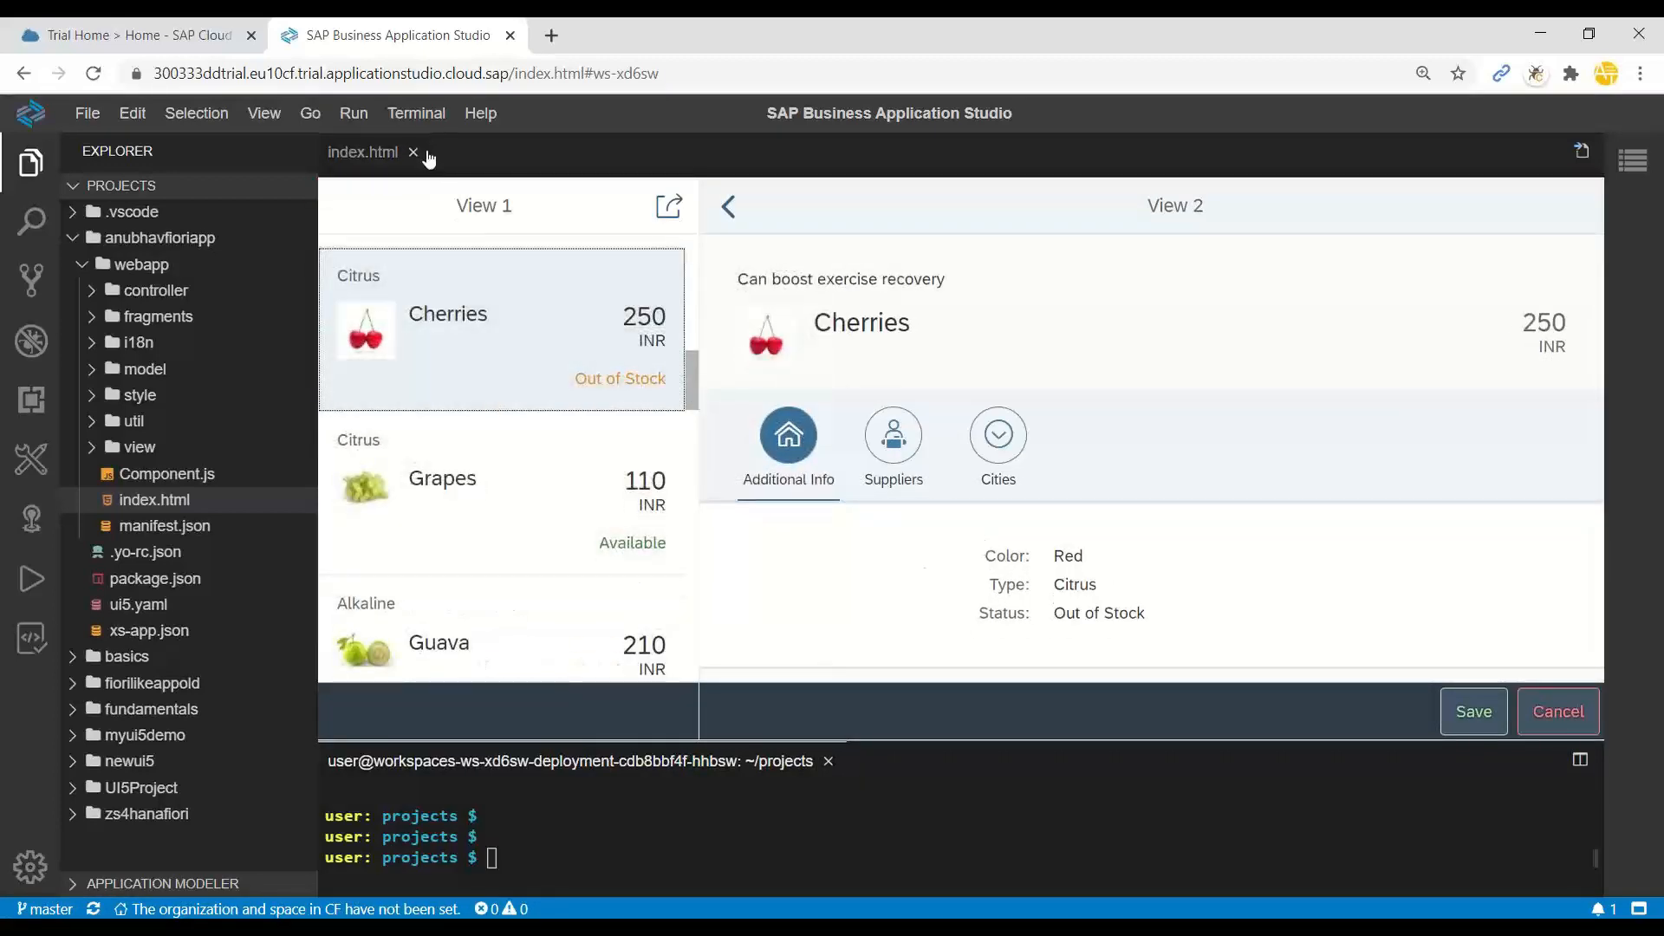
pyautogui.click(412, 152)
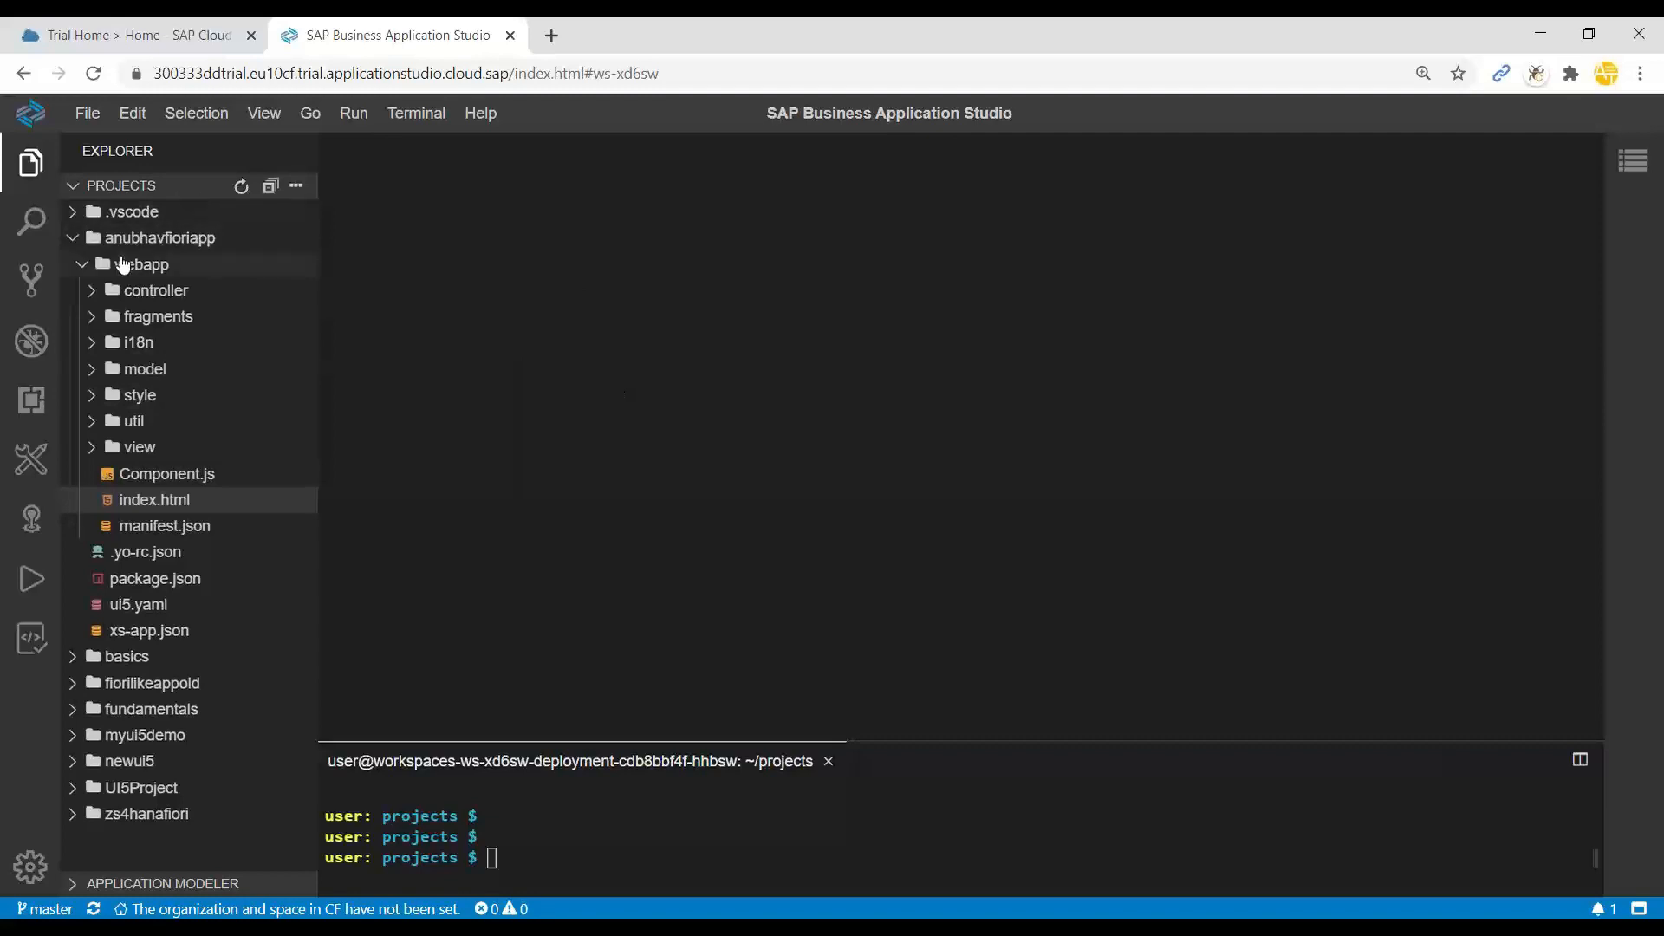
pyautogui.moveTo(723, 711)
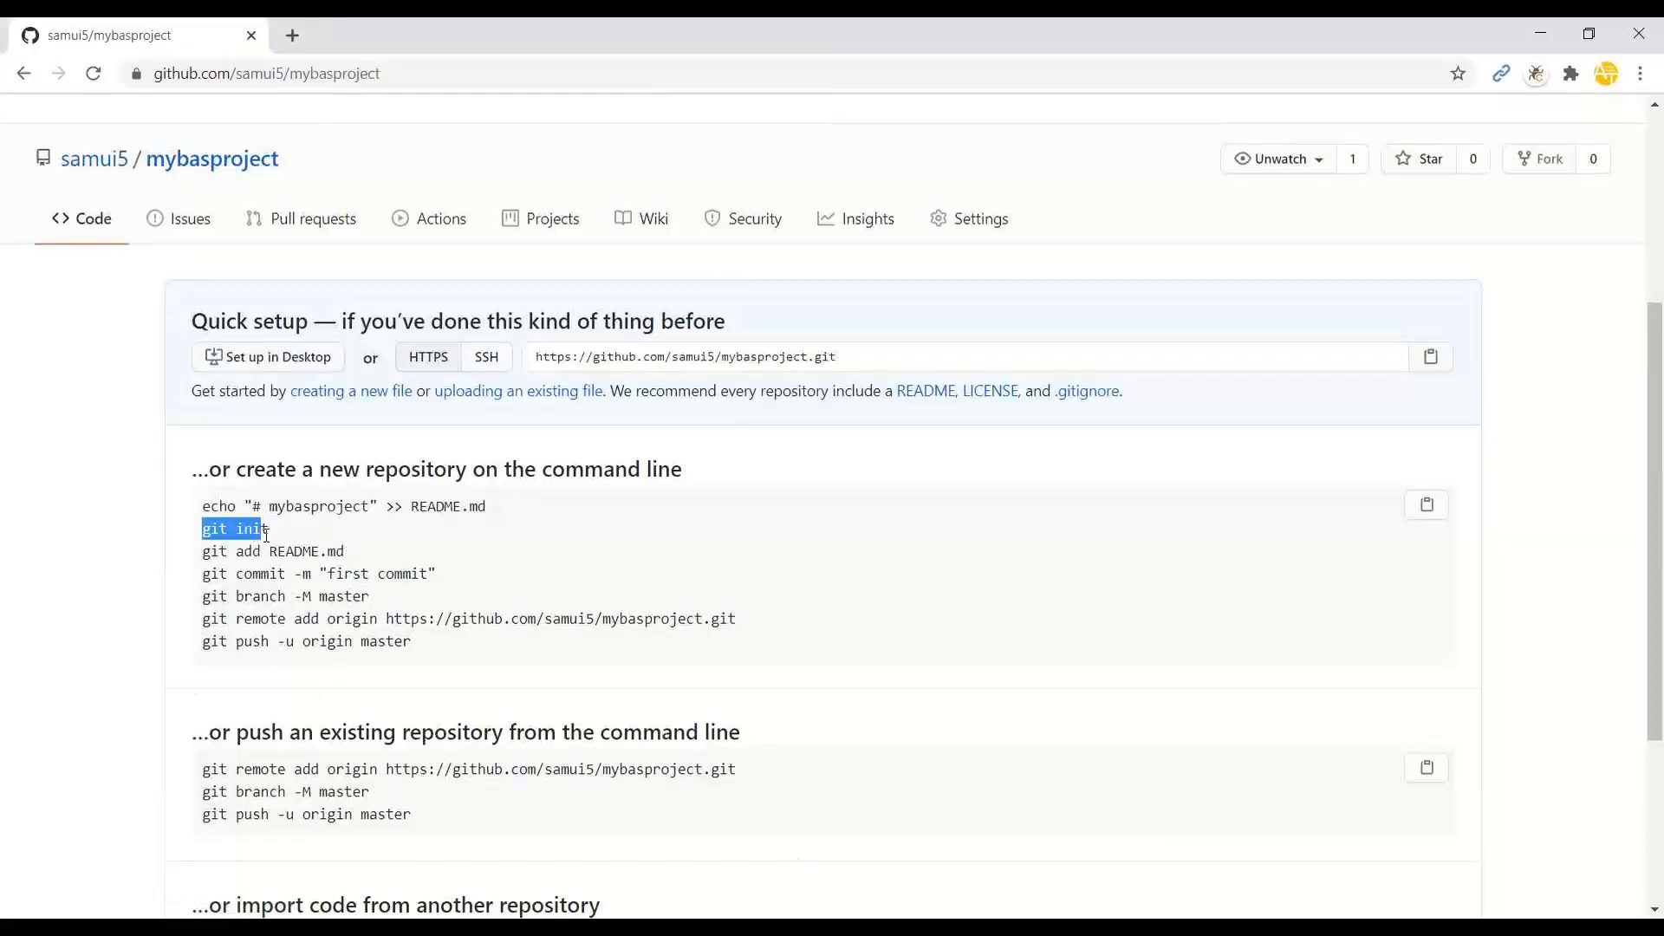
# Step: Change into anubhavfioriapp/ and run git init there
pyautogui.click(396, 35)
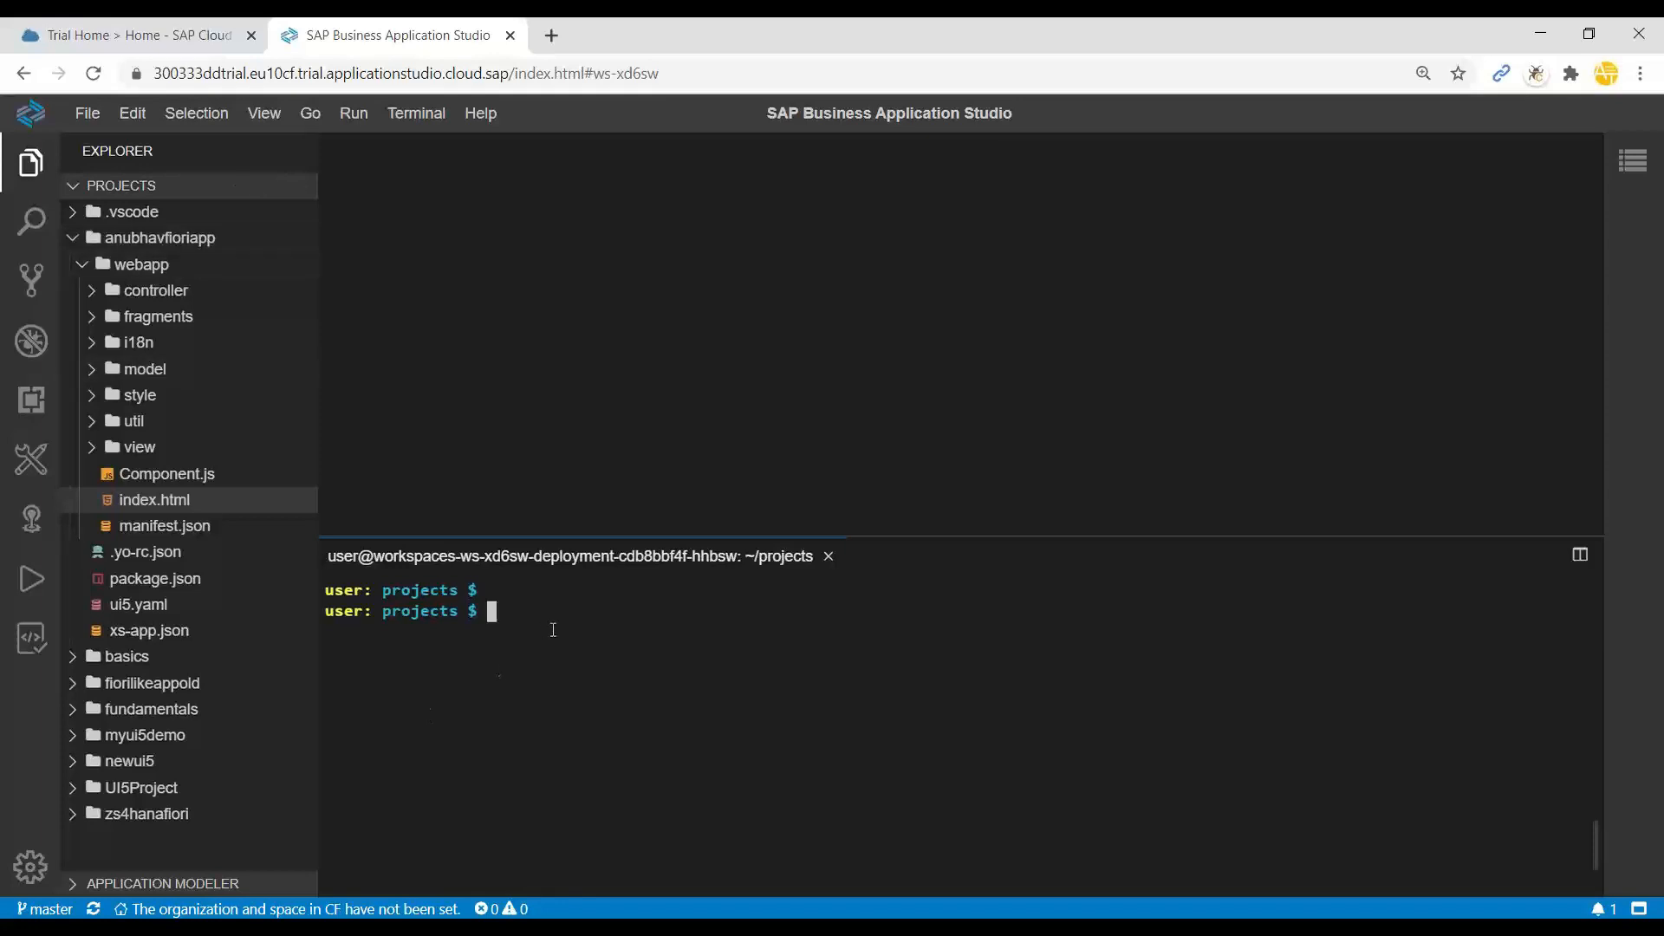
pyautogui.write('cd anubhavfioriapp/')
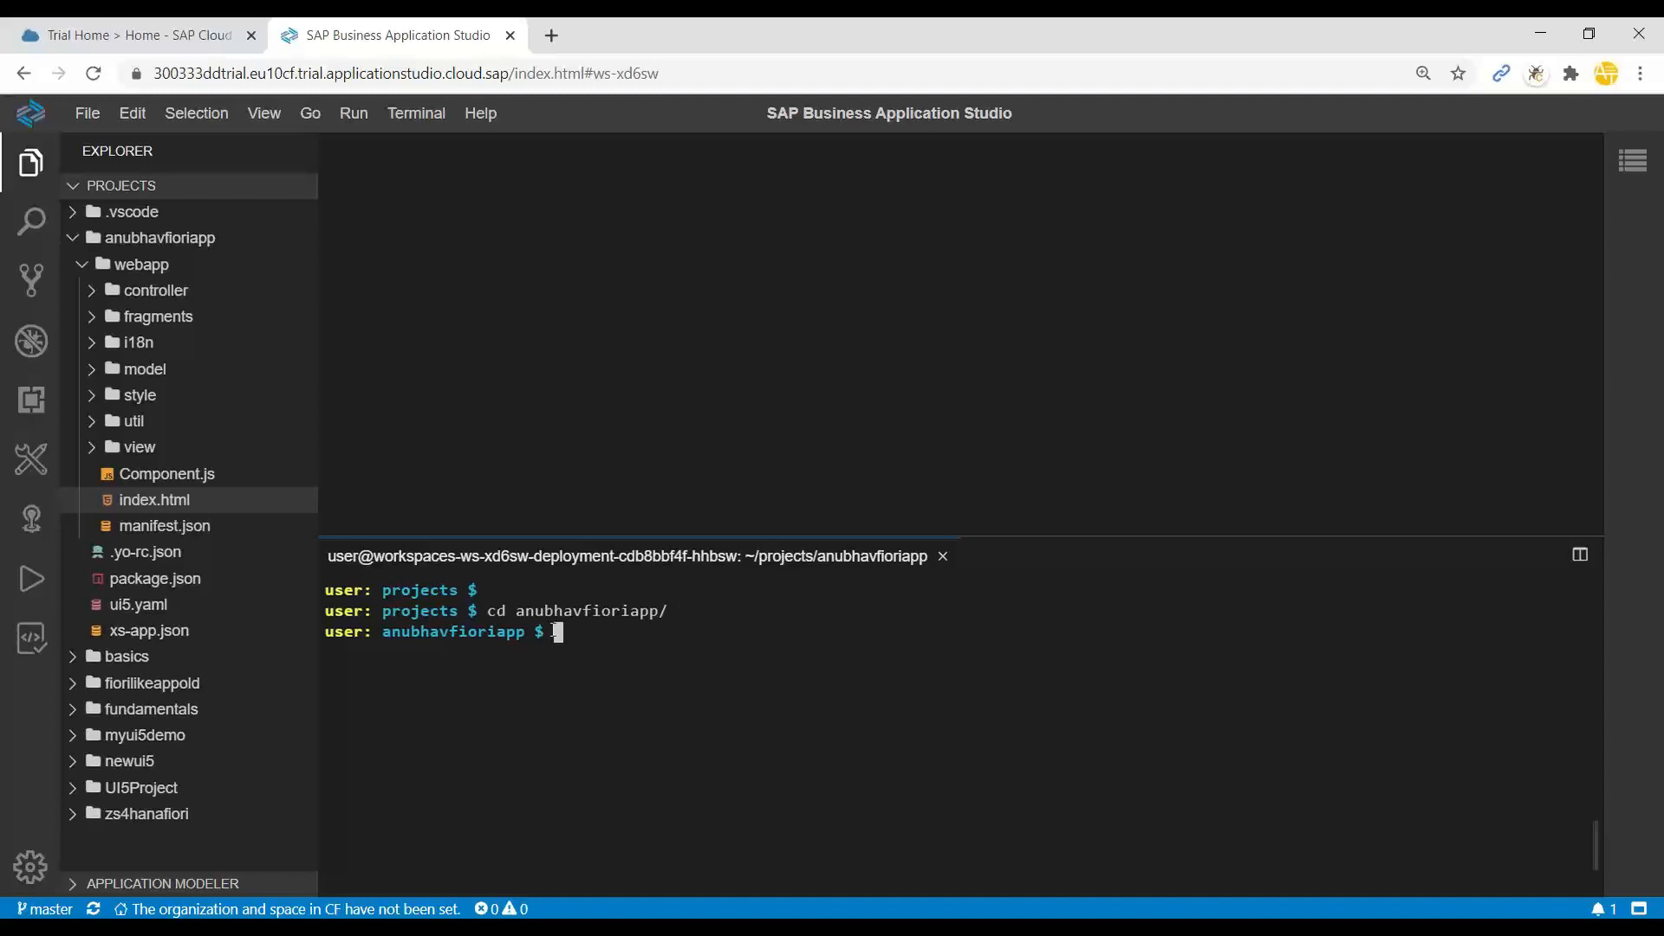
pyautogui.write('git init')
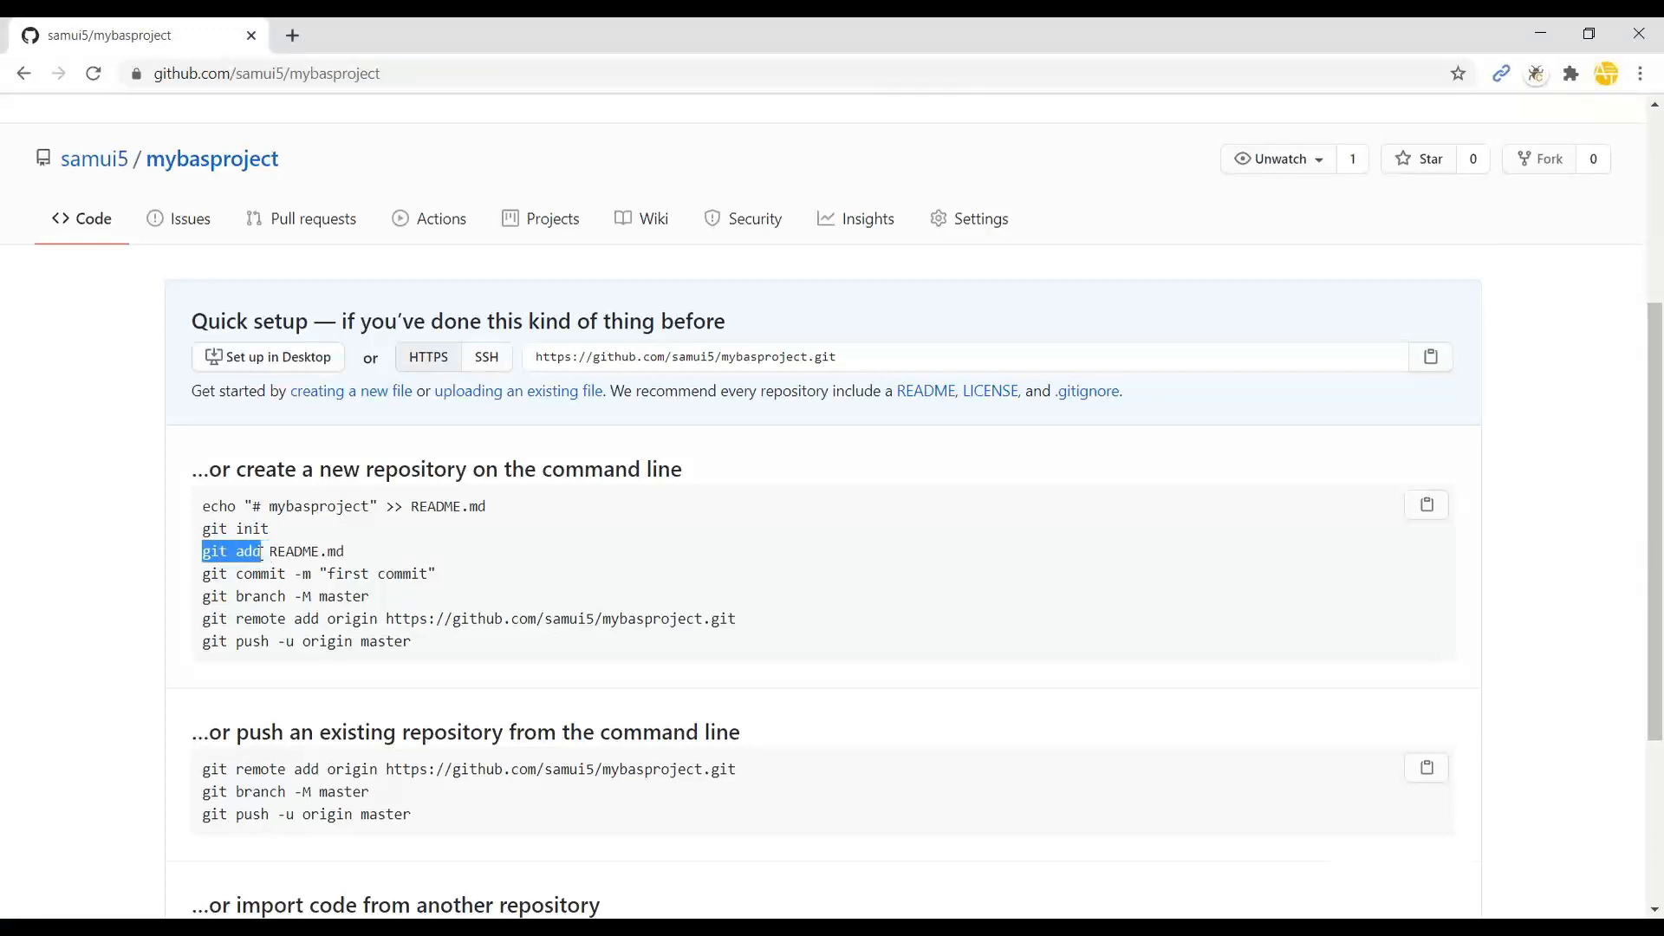
# Step: Stage all project files with 'git add .'
pyautogui.click(393, 35)
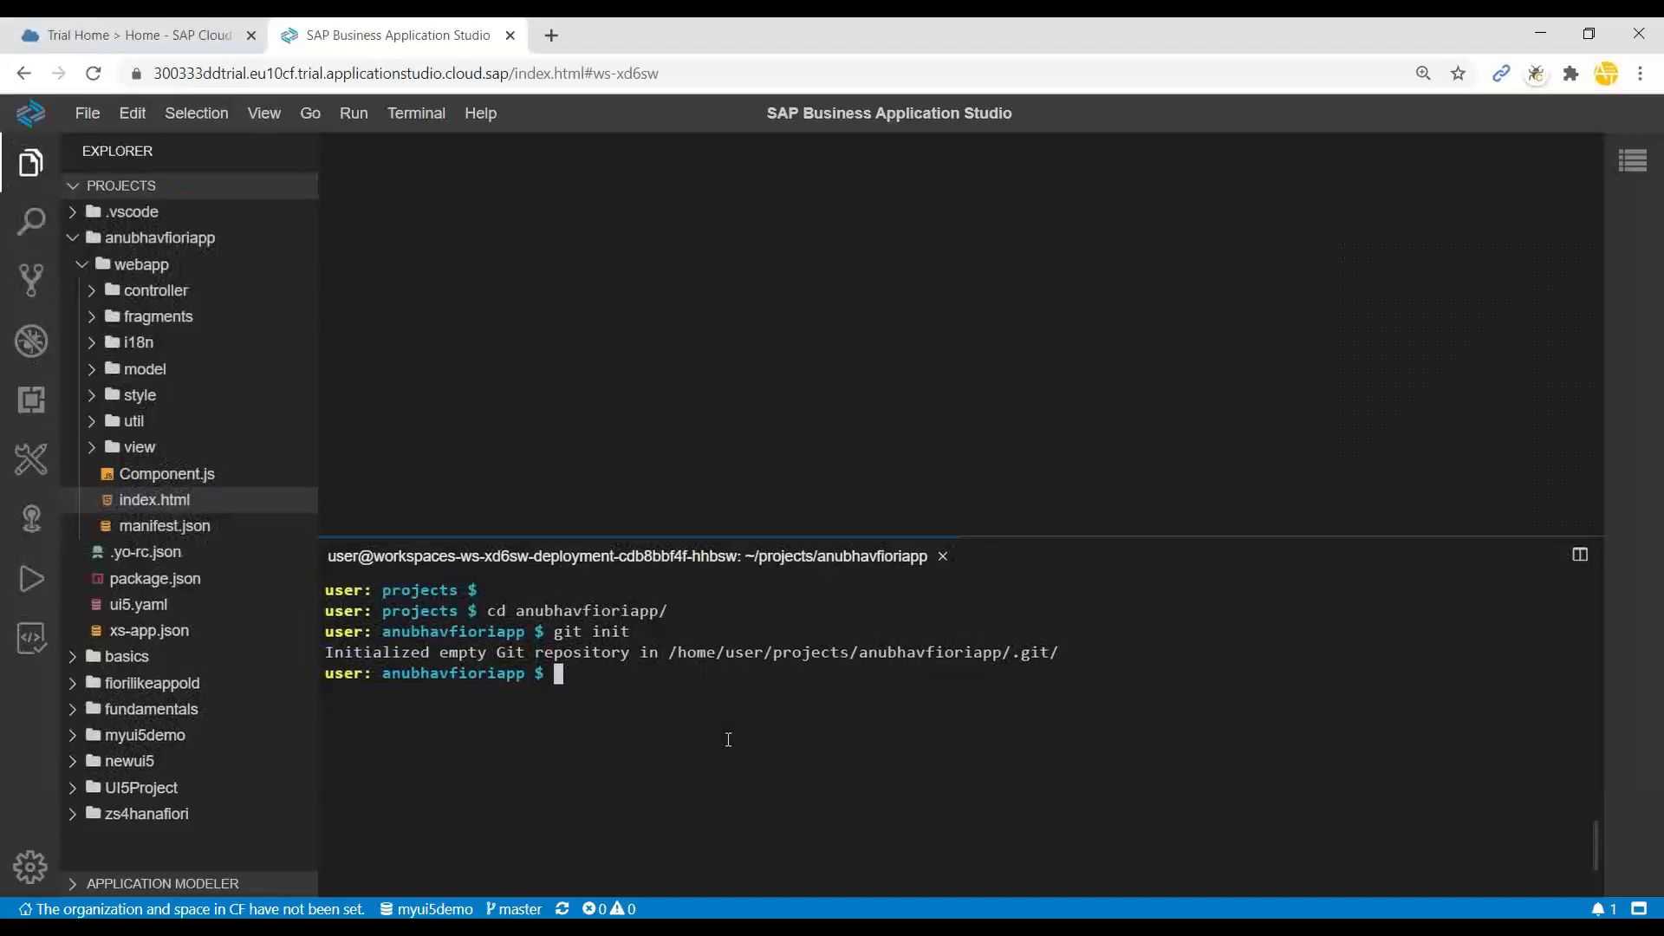
pyautogui.write('git add')
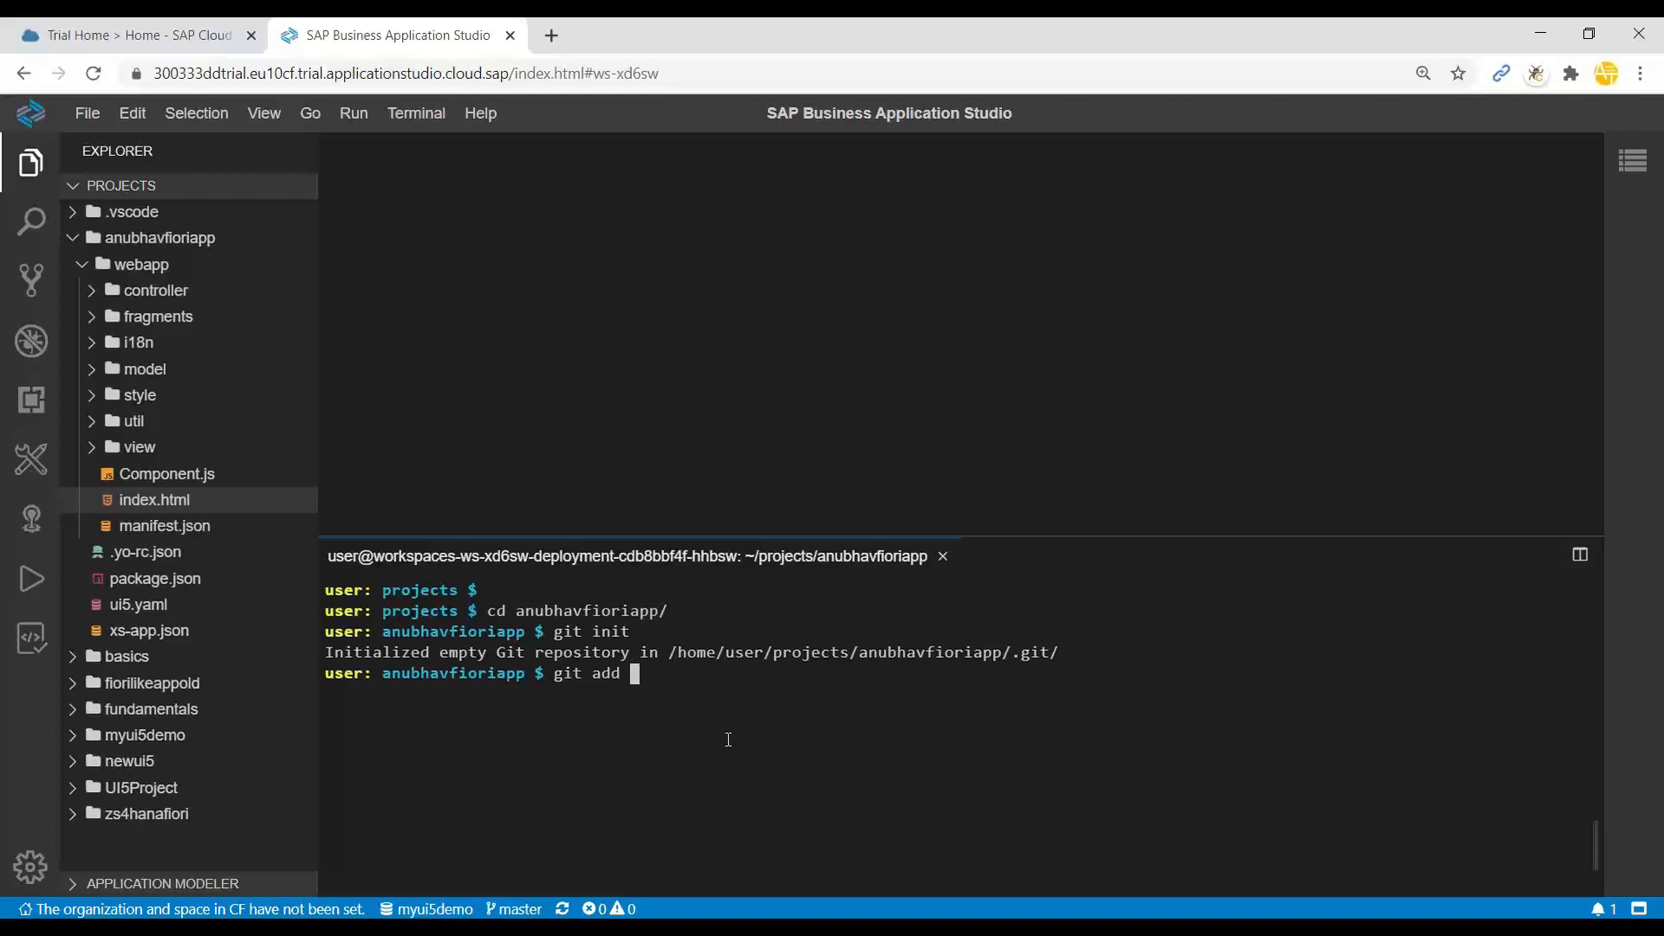
pyautogui.write('.')
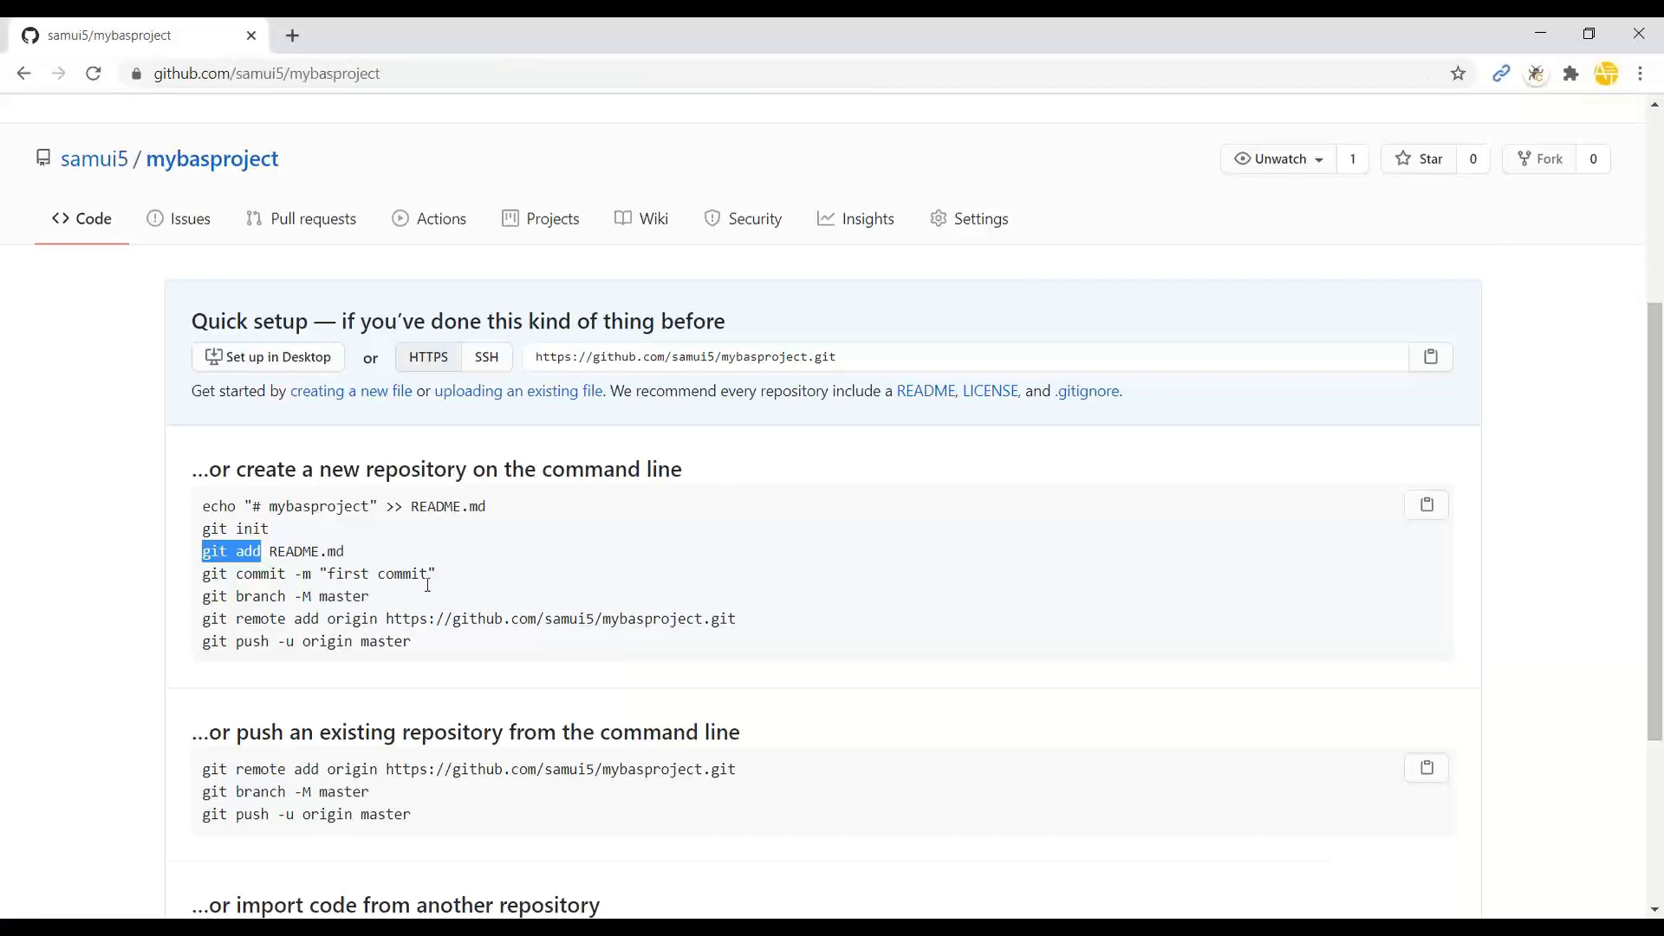
# Step: Run GitHub's quick-setup commit, branch, remote add and push commands in the terminal
pyautogui.doubleClick(318, 573)
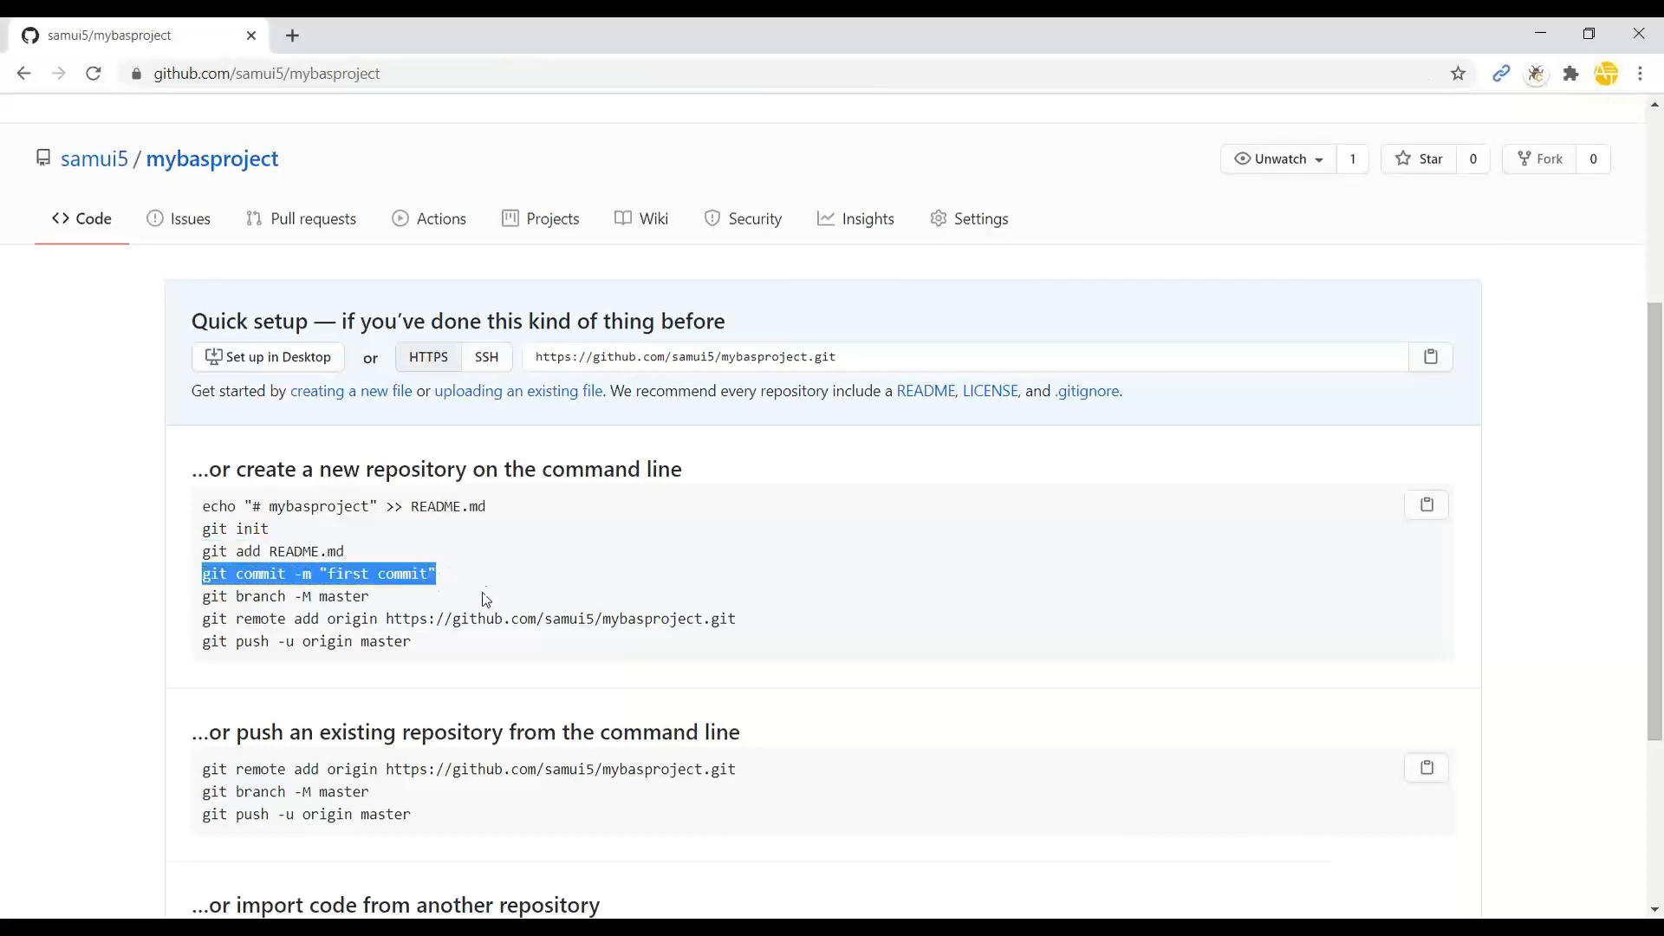
pyautogui.click(396, 35)
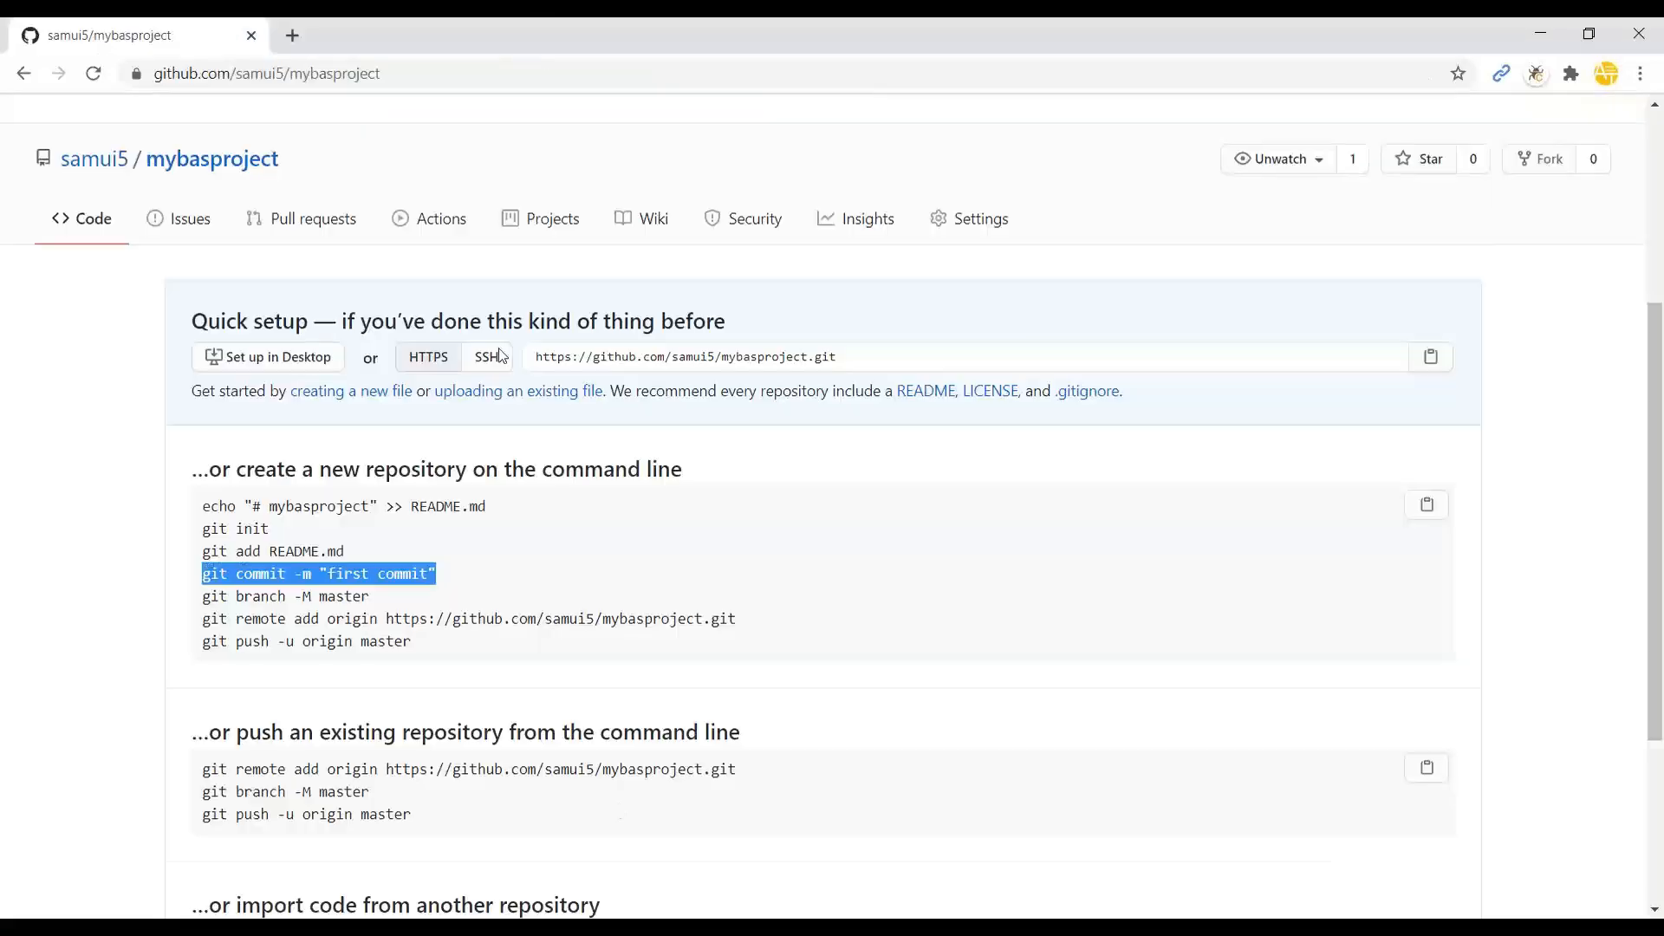
pyautogui.click(265, 73)
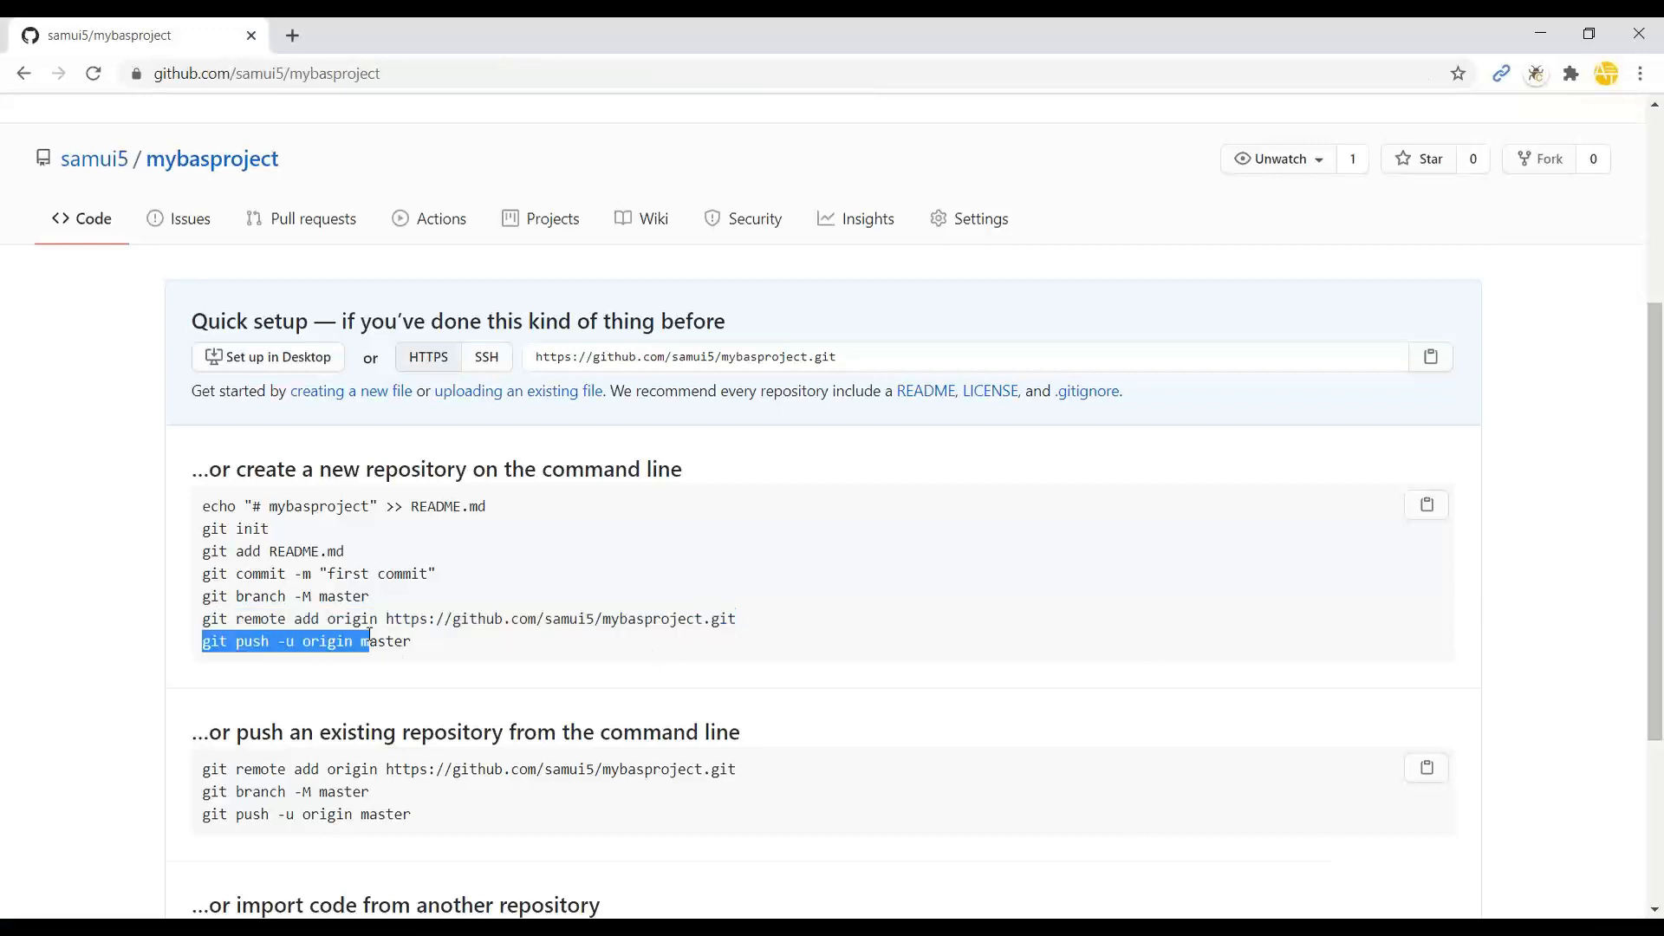
pyautogui.click(393, 35)
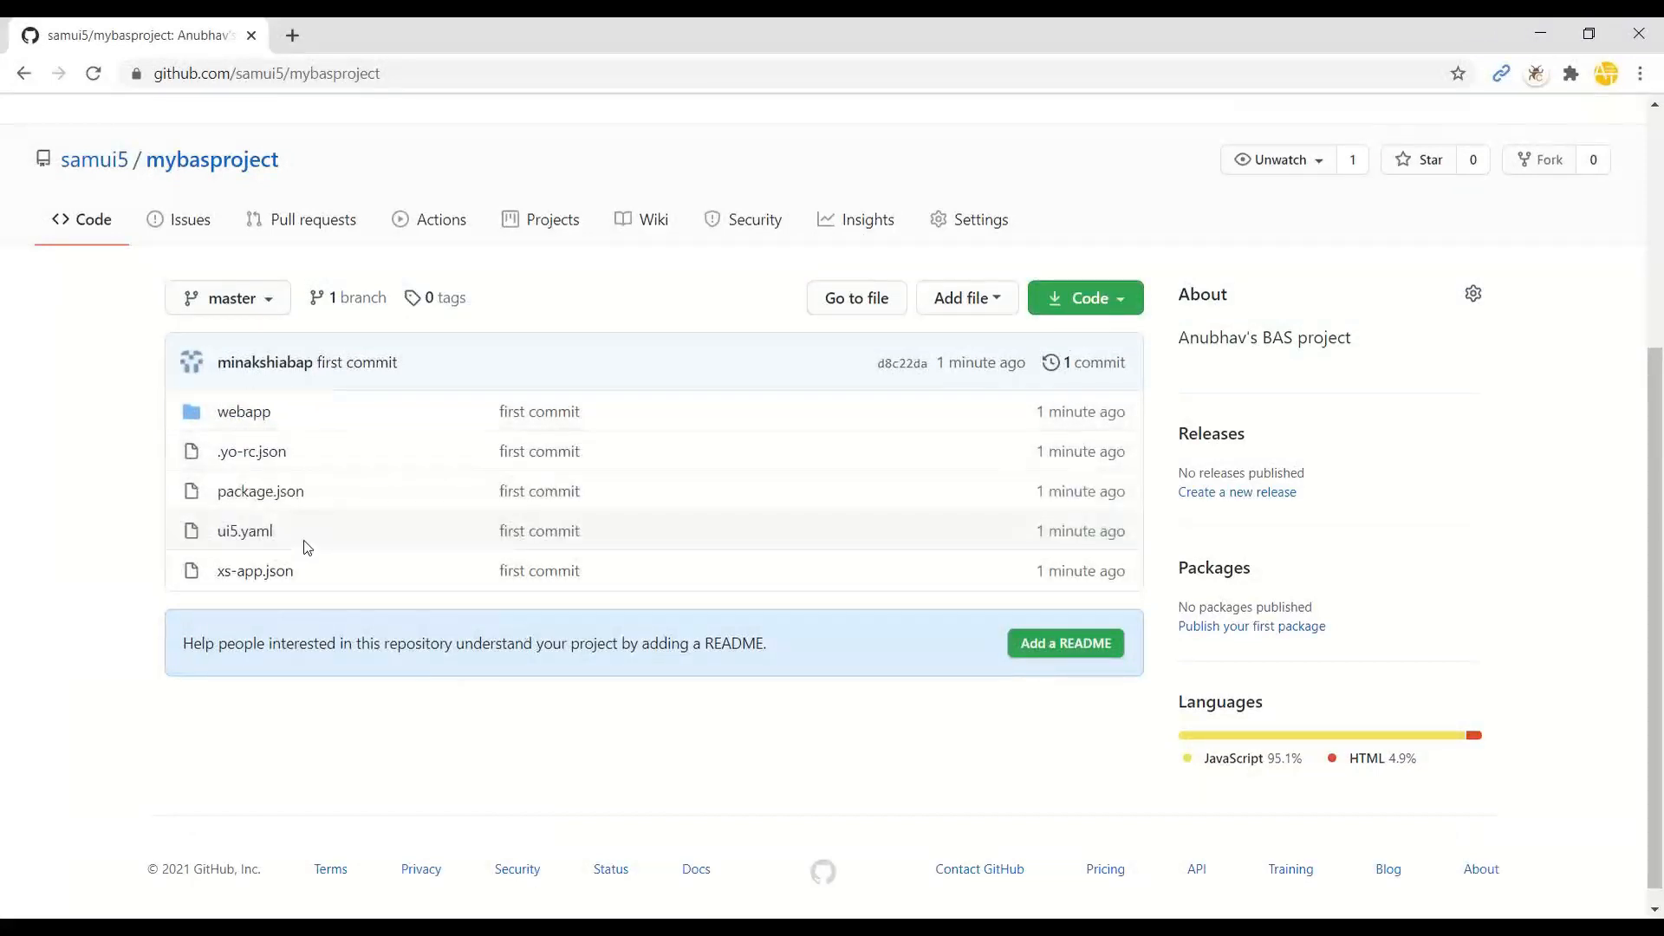
# Step: Scroll through the pushed mybasproject files and confirm the push in the terminal
pyautogui.scroll(-3)
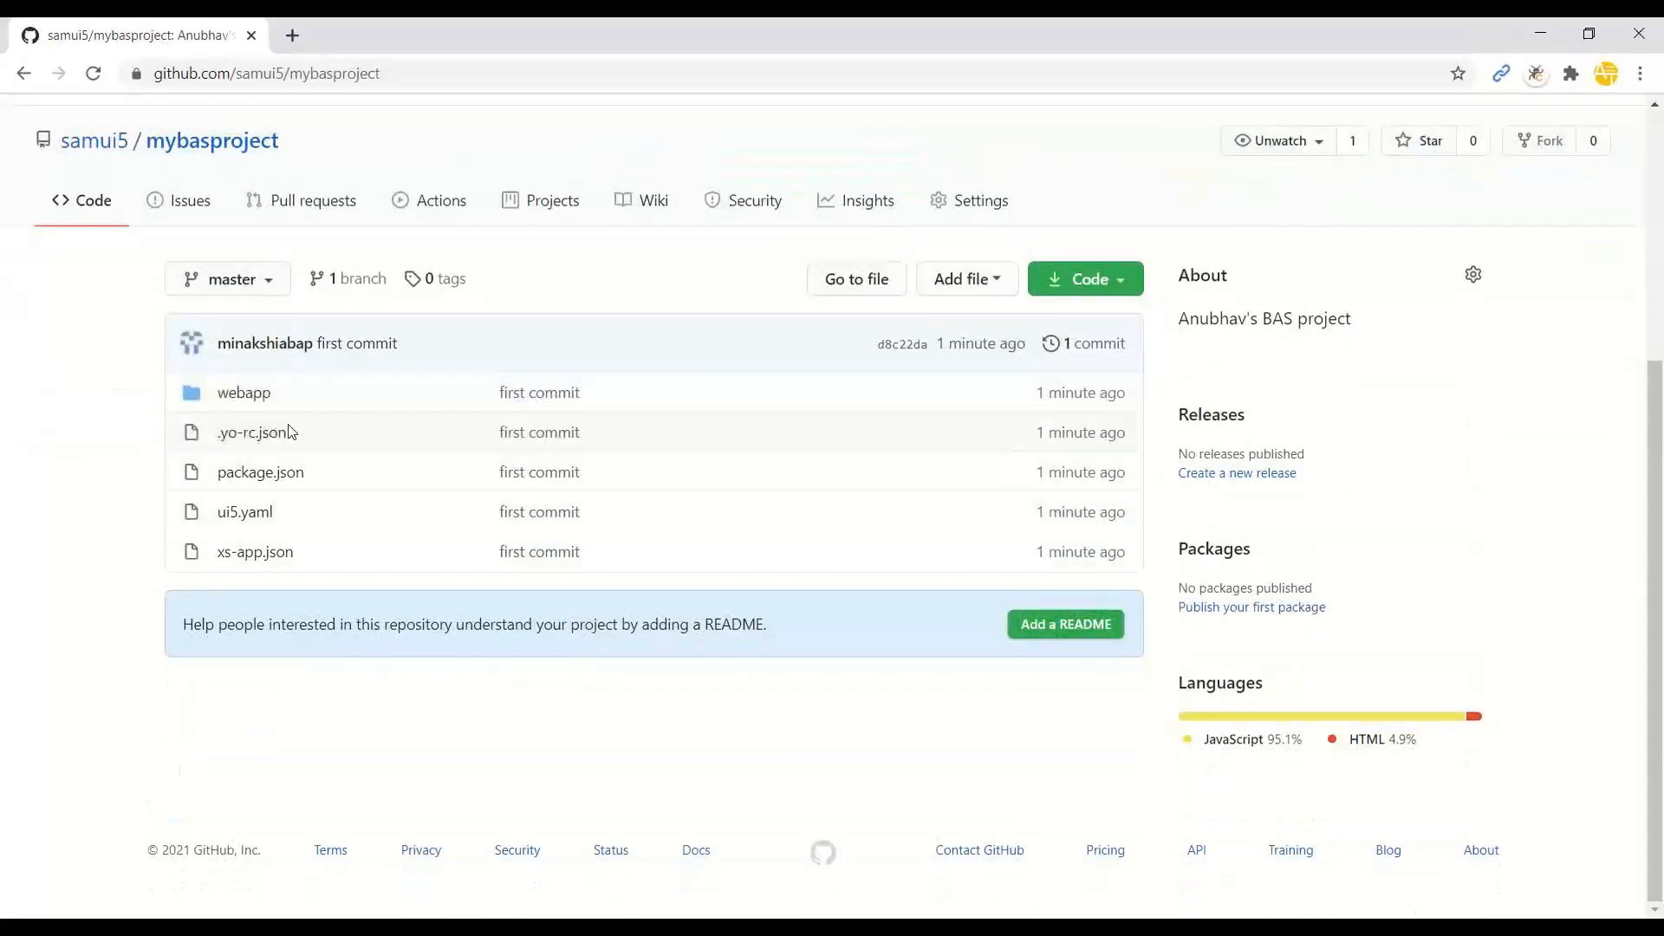
pyautogui.click(389, 35)
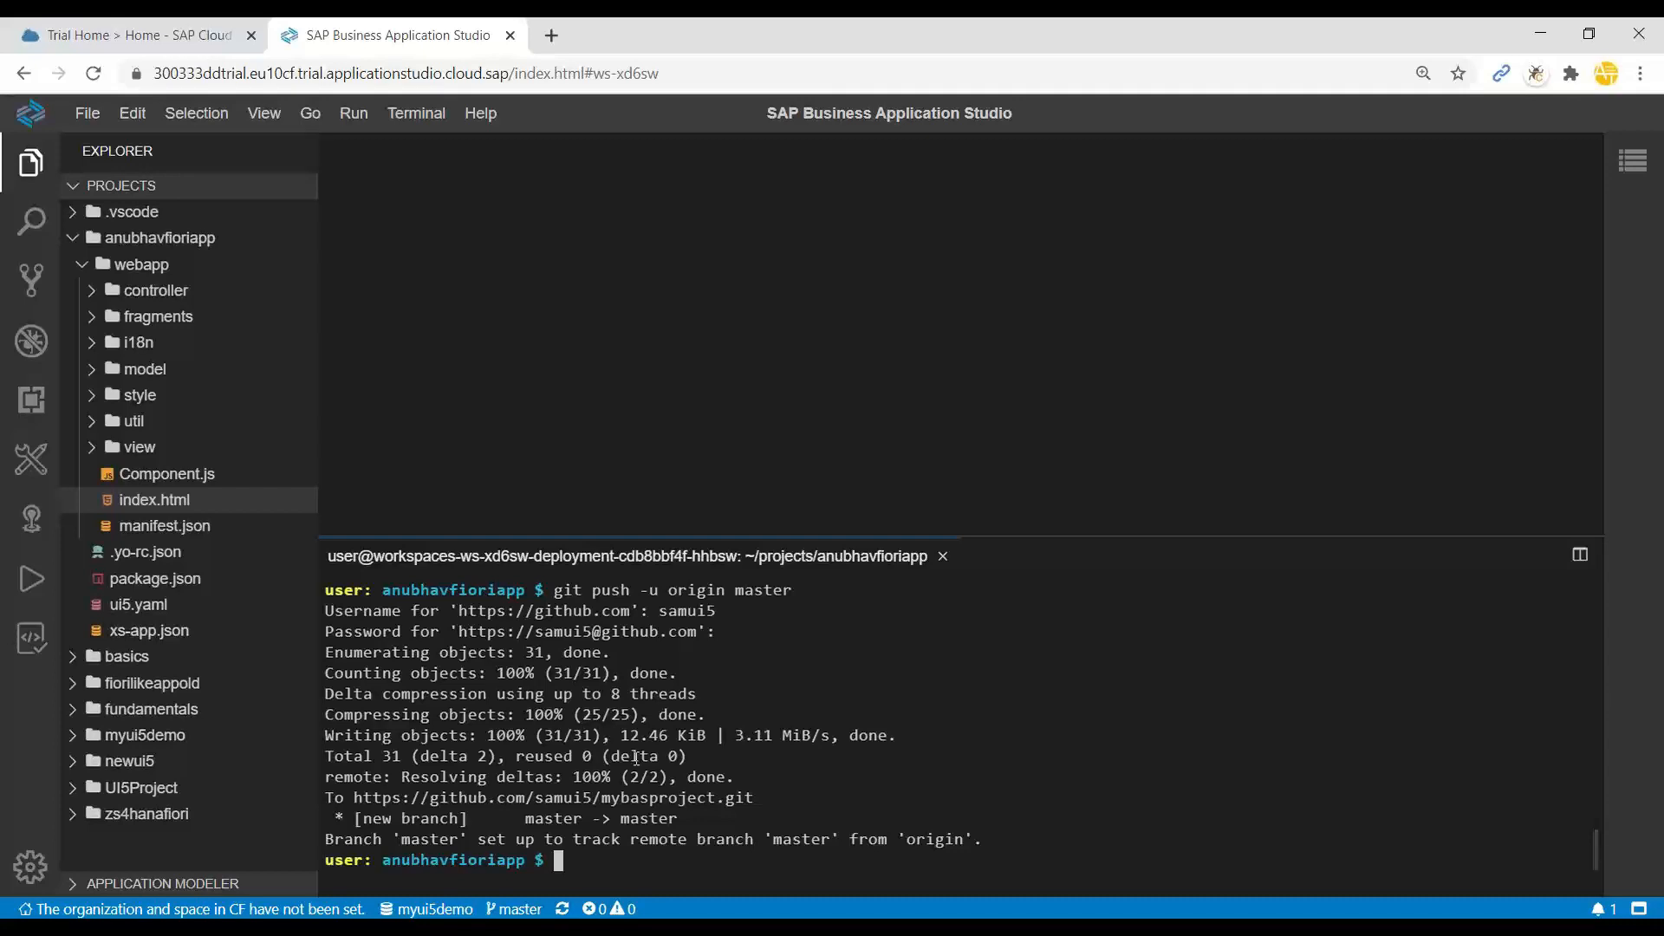
pyautogui.moveTo(953, 591)
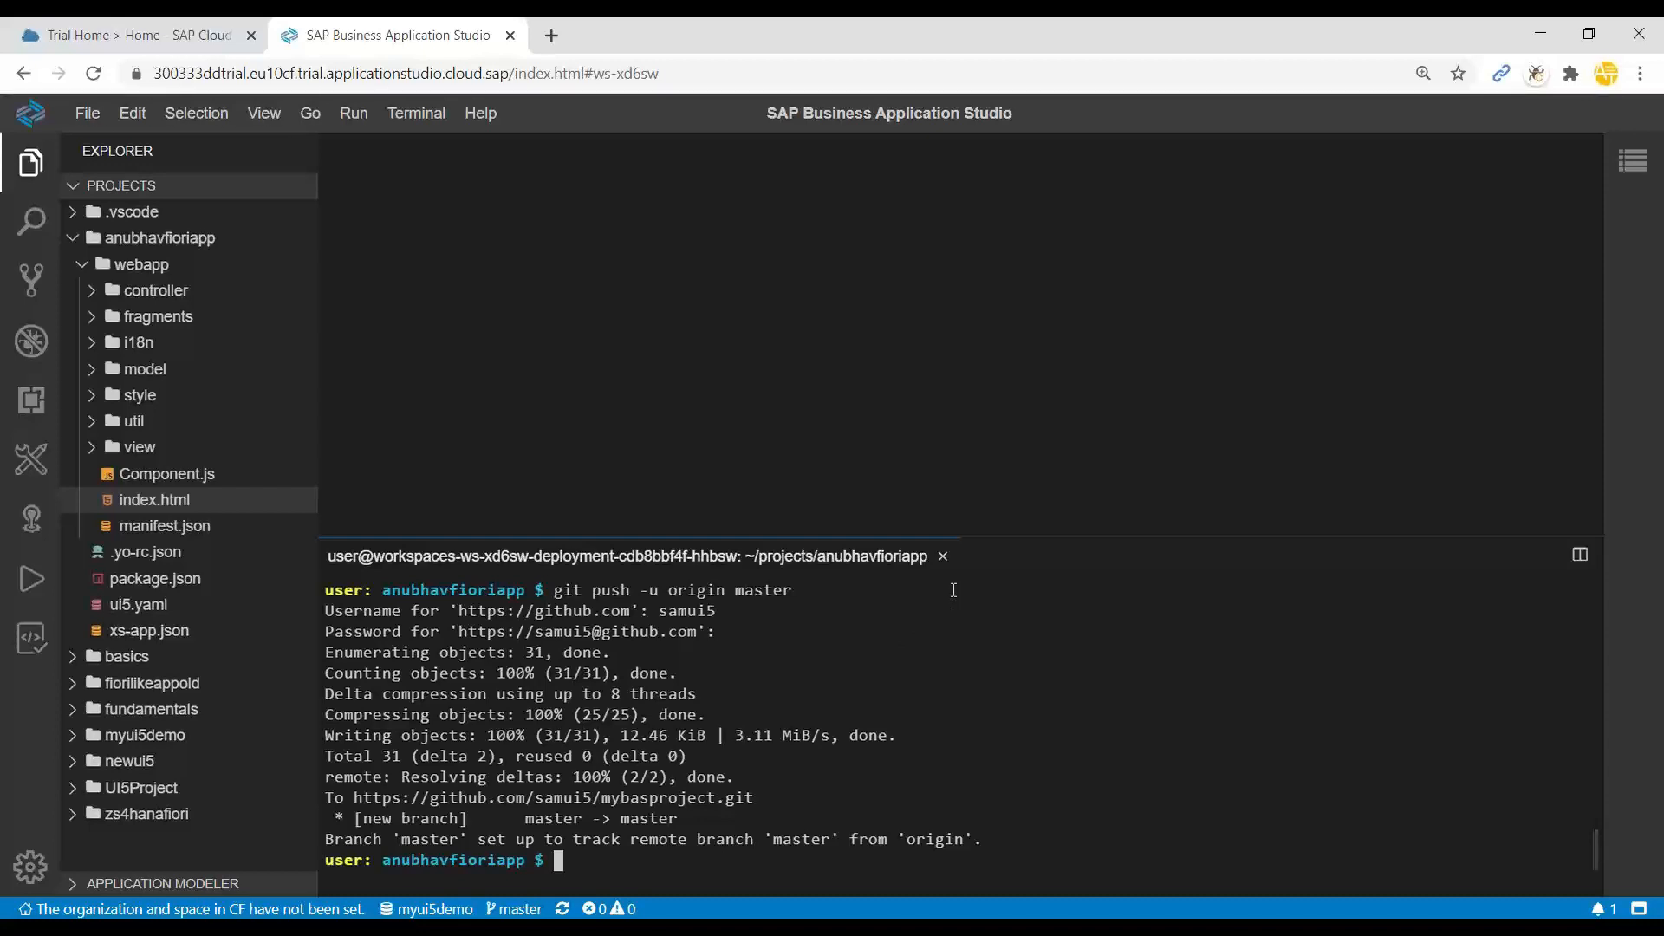
pyautogui.moveTo(1550, 160)
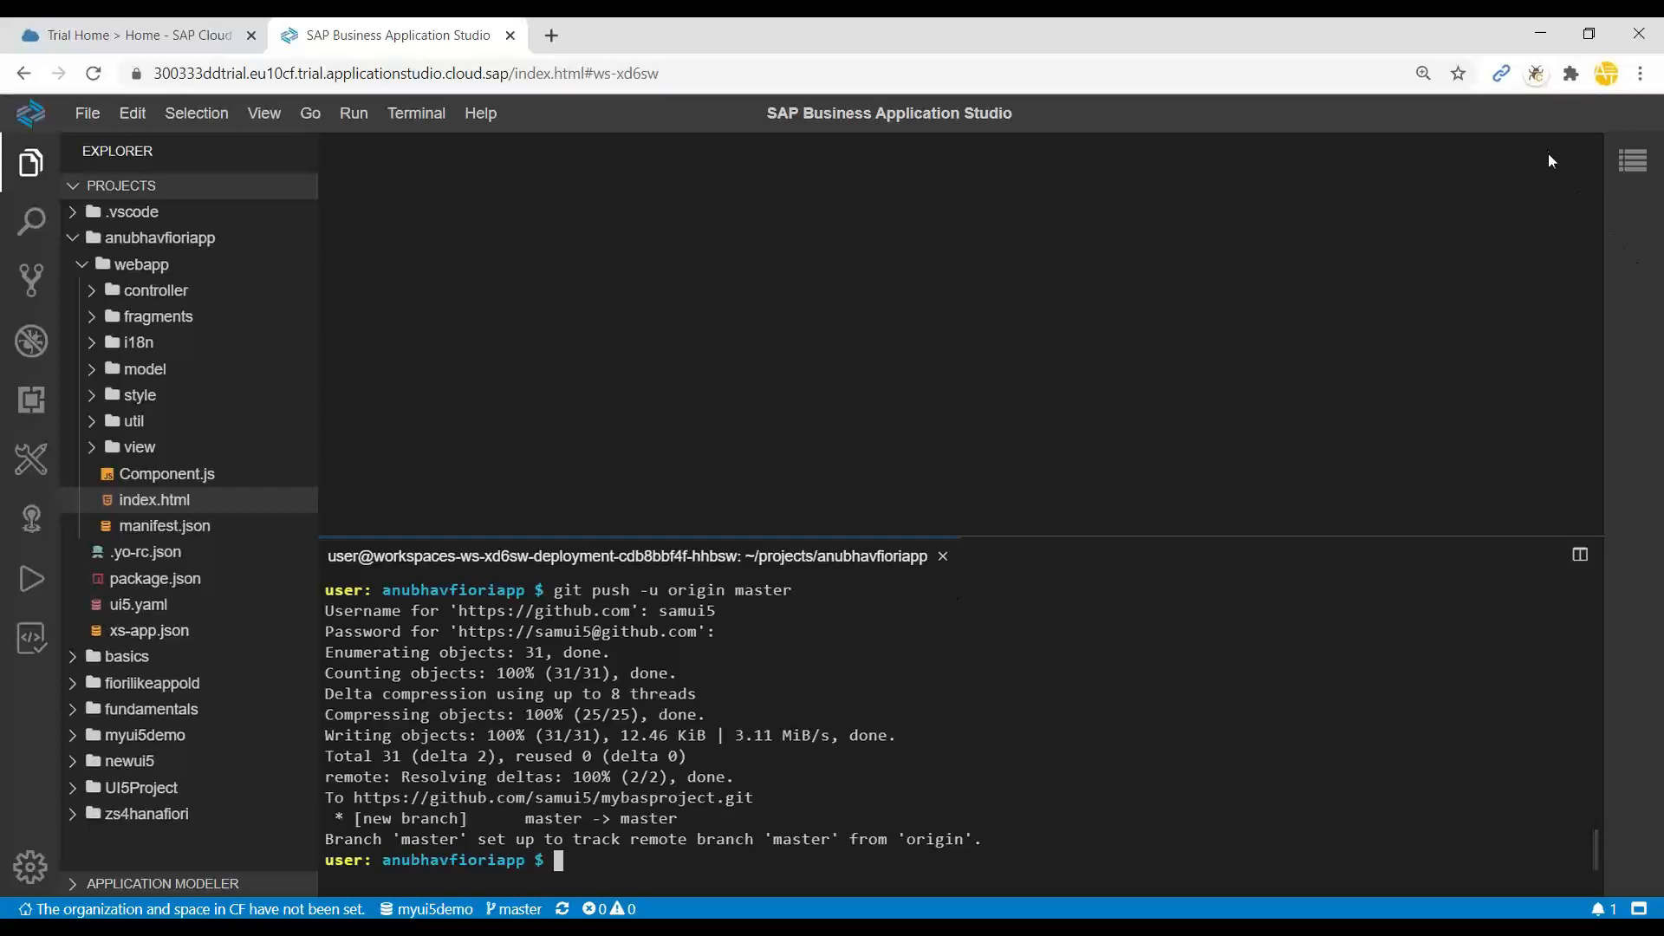